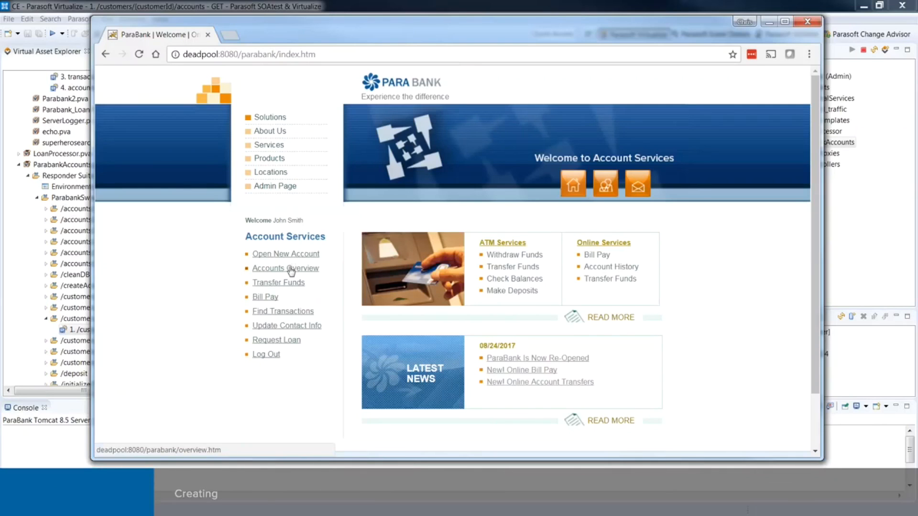
Step: From the ParaBank accounts overview, open account 12122's activity, which shows an internal error
{"action": "left_click", "coordinate": [285, 268]}
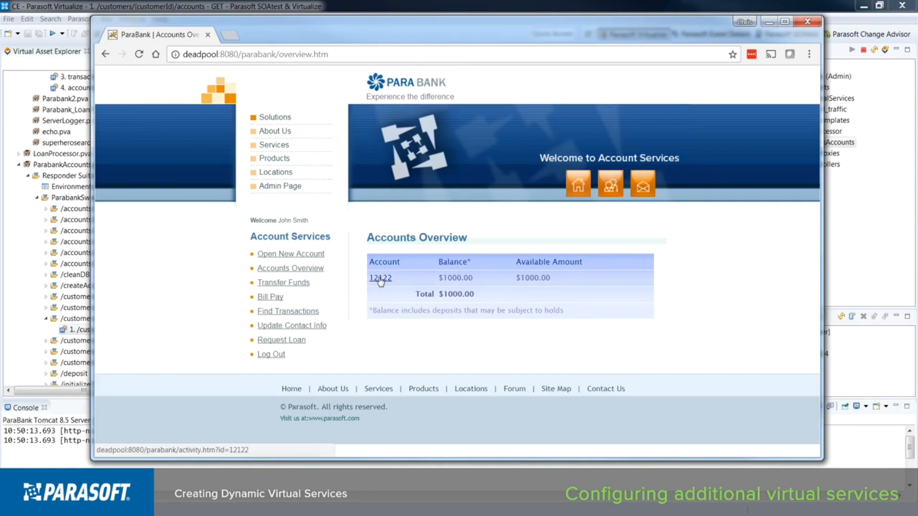
{"action": "left_click", "coordinate": [380, 277]}
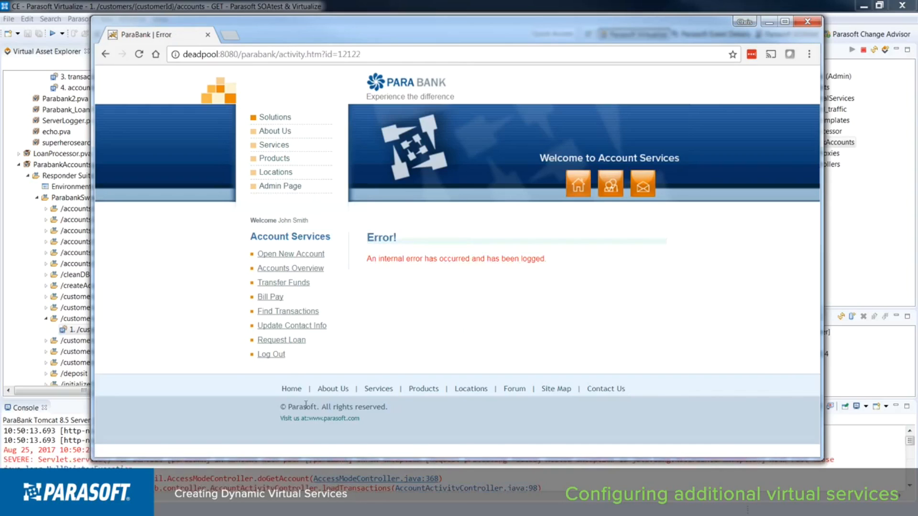
{"action": "mouse_move", "coordinate": [403, 414]}
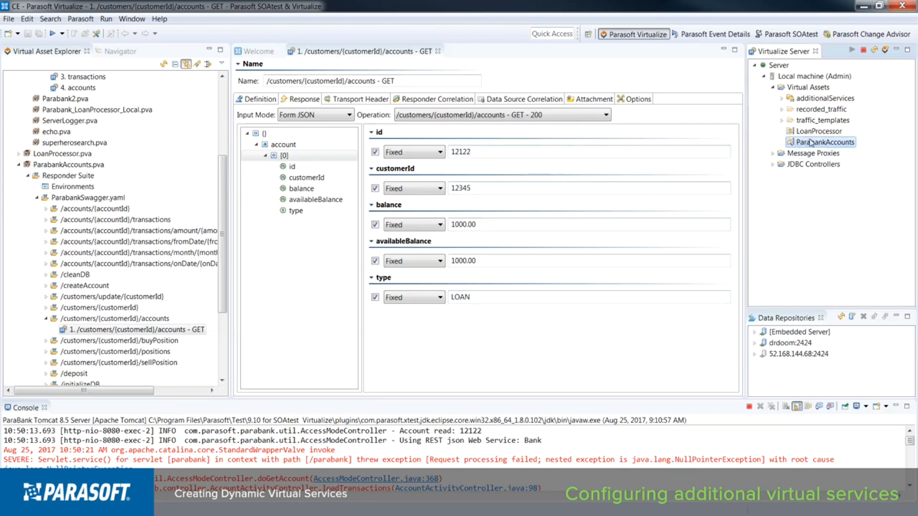
{"action": "left_click", "coordinate": [711, 34]}
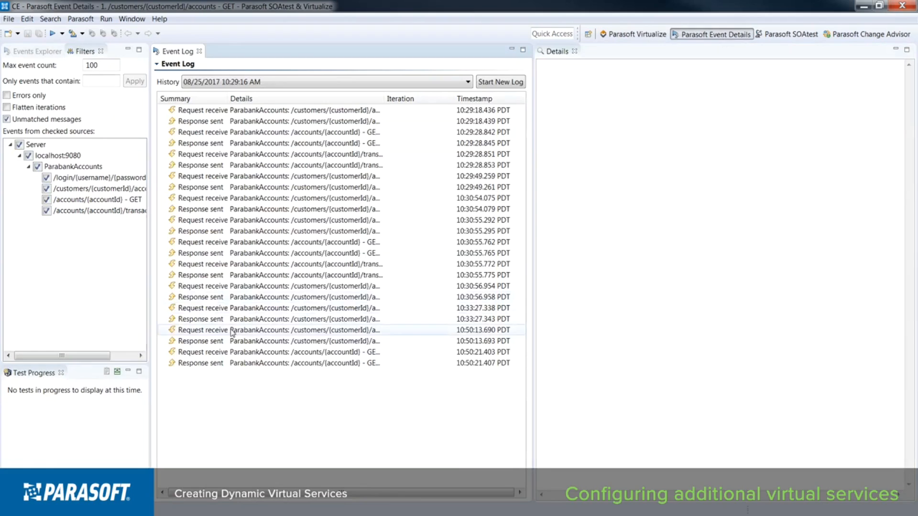
{"action": "left_click", "coordinate": [240, 98]}
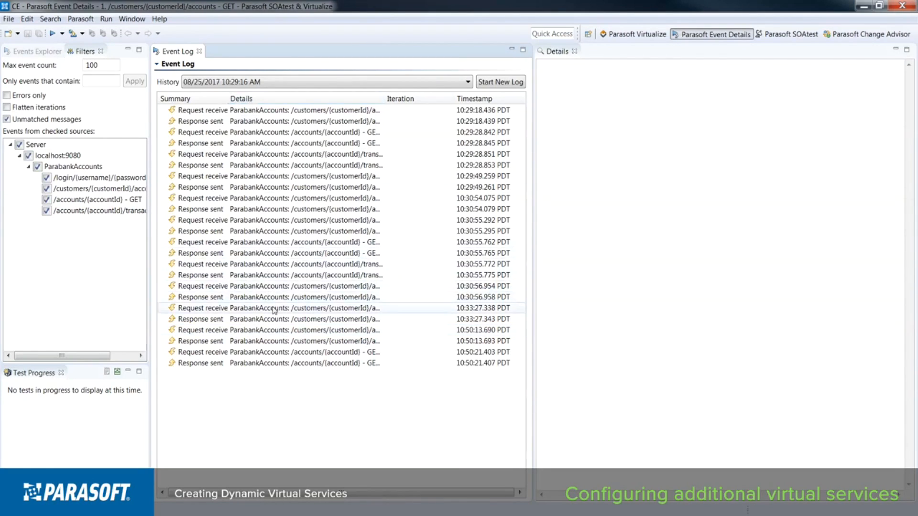
{"action": "left_click", "coordinate": [279, 308]}
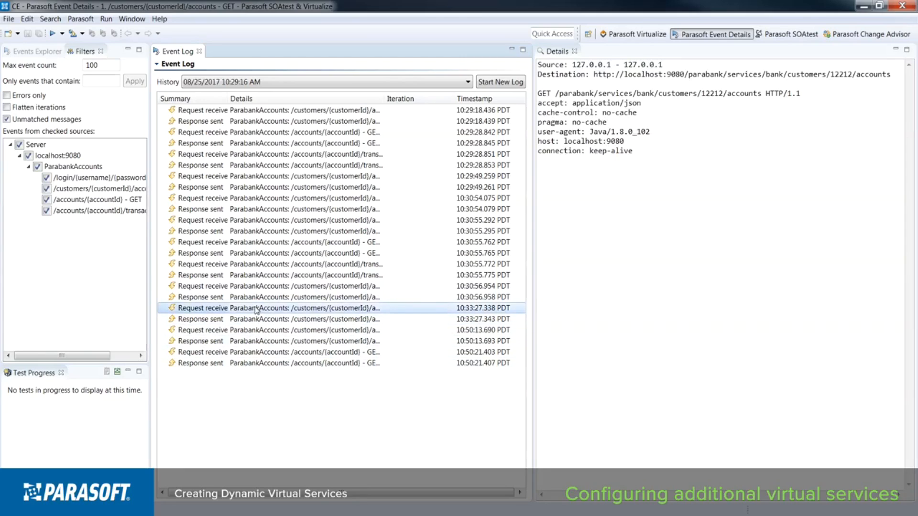
{"action": "left_click", "coordinate": [258, 319]}
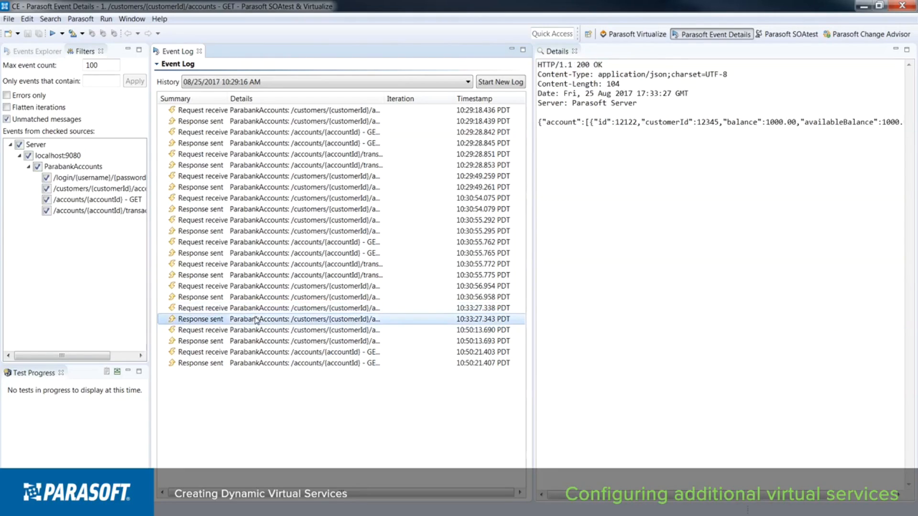
{"action": "left_click", "coordinate": [278, 329]}
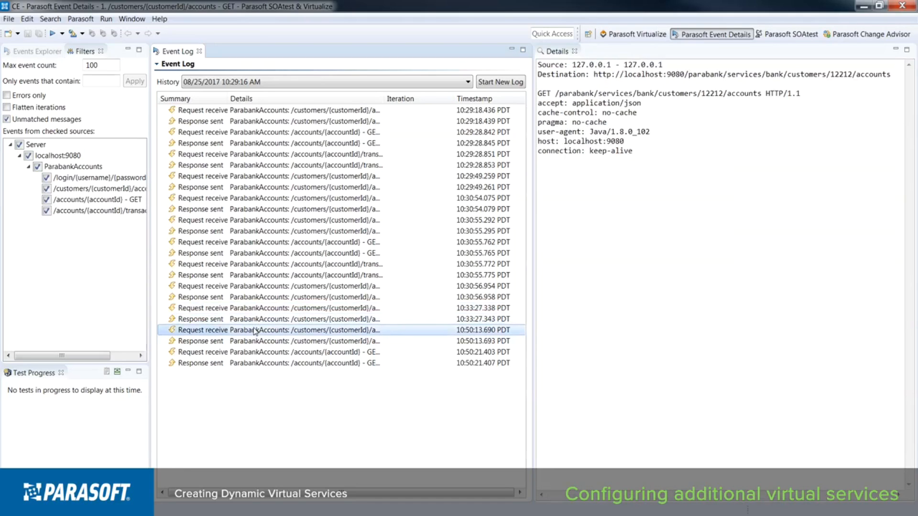
{"action": "left_click", "coordinate": [263, 340]}
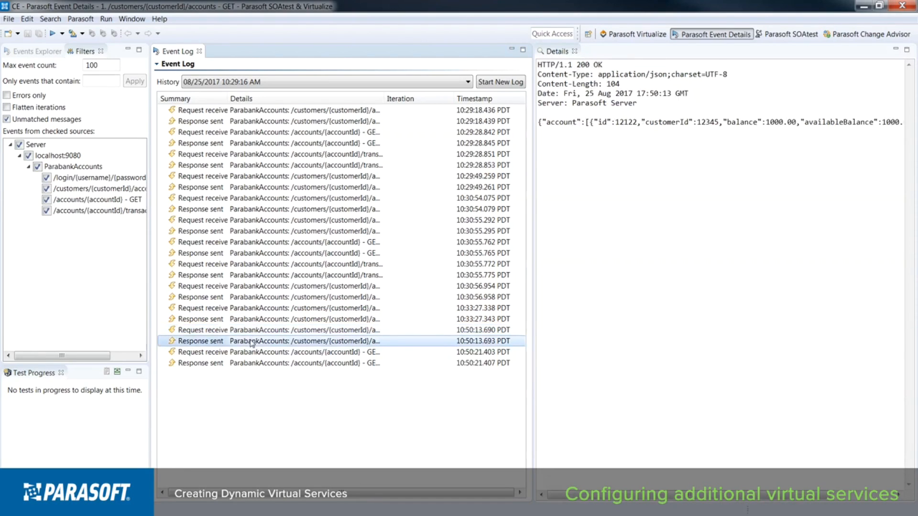
{"action": "left_click", "coordinate": [279, 351]}
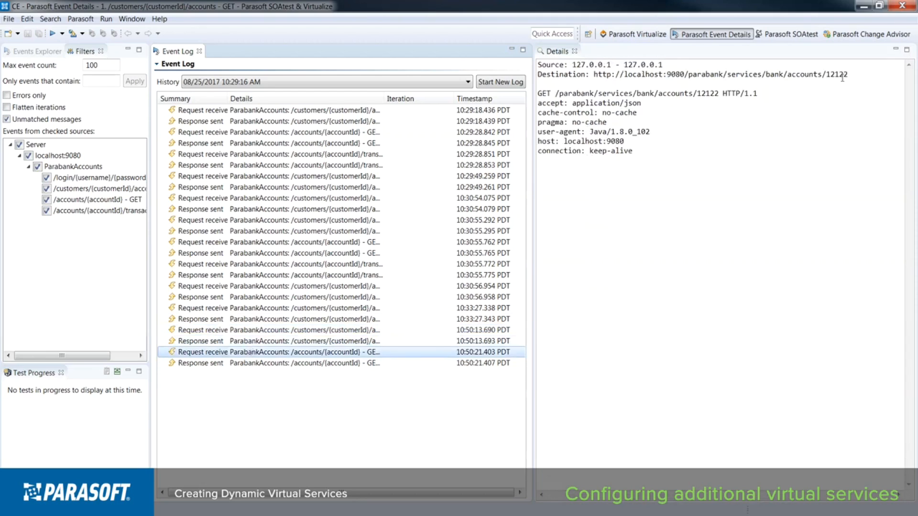
{"action": "double_click", "coordinate": [828, 75]}
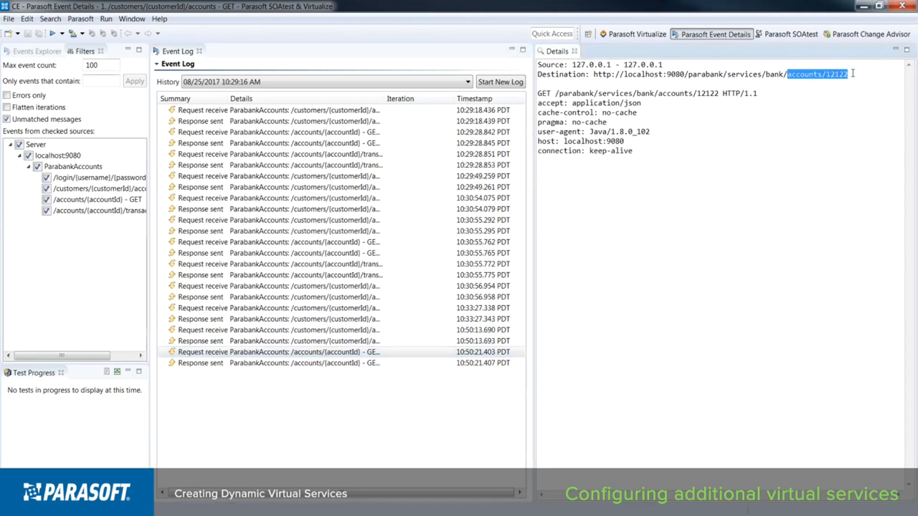
{"action": "left_click", "coordinate": [304, 363]}
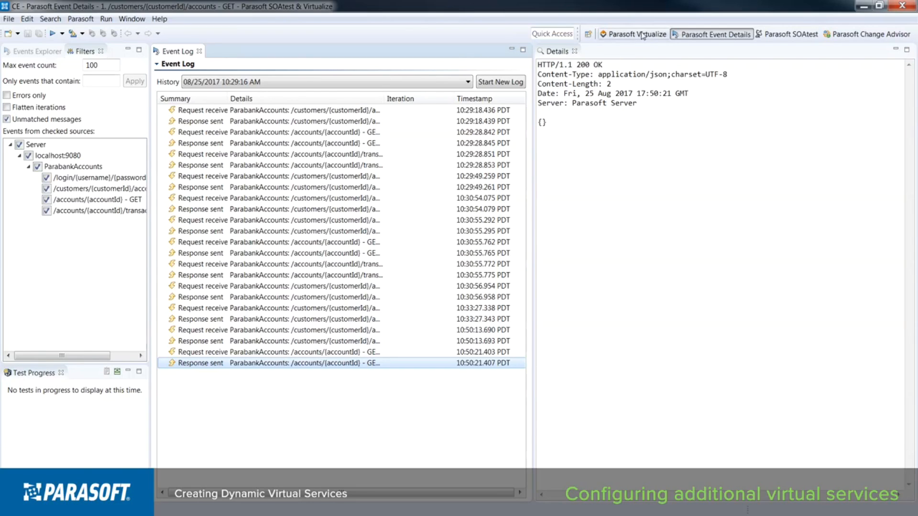
{"action": "left_click", "coordinate": [634, 34]}
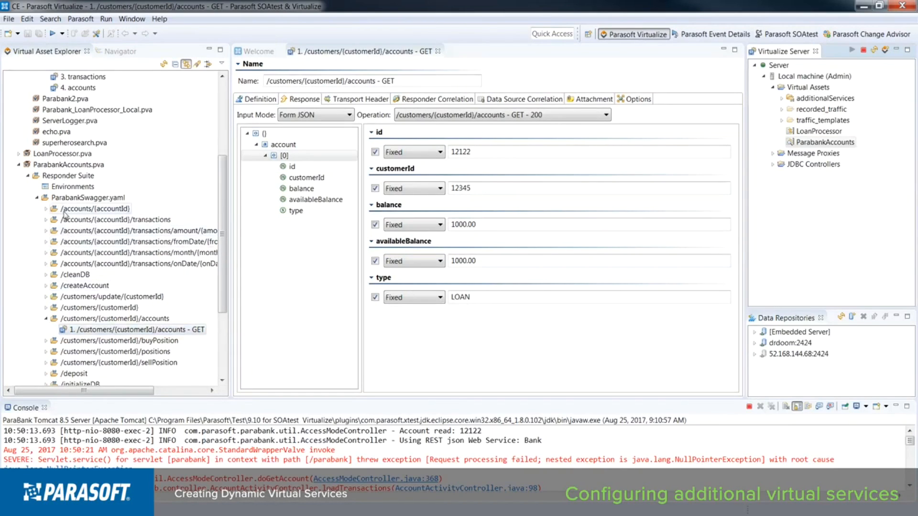
Step: Fill the /accounts/{accountId} response: id 12212, customer 12345, balances 1000.0, type LOAN; save
{"action": "left_click", "coordinate": [46, 208]}
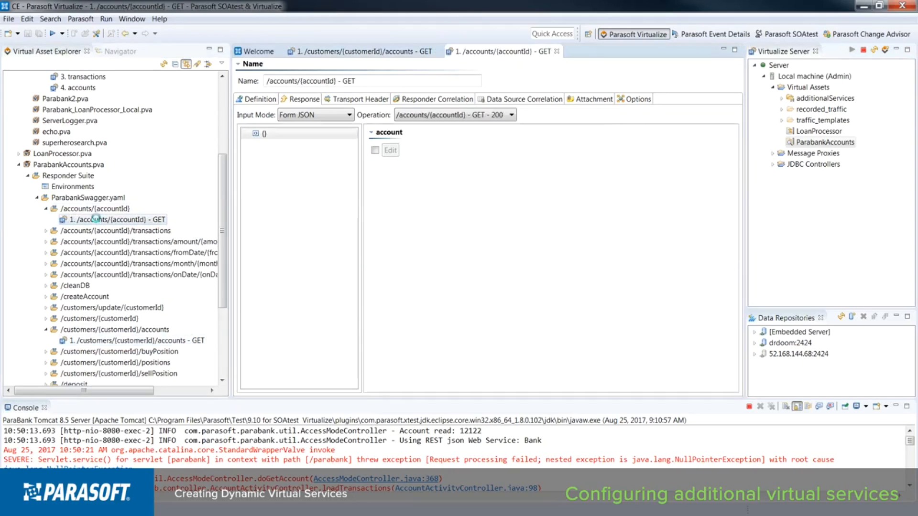
{"action": "left_click", "coordinate": [283, 144]}
{"action": "type", "text": "1000"}
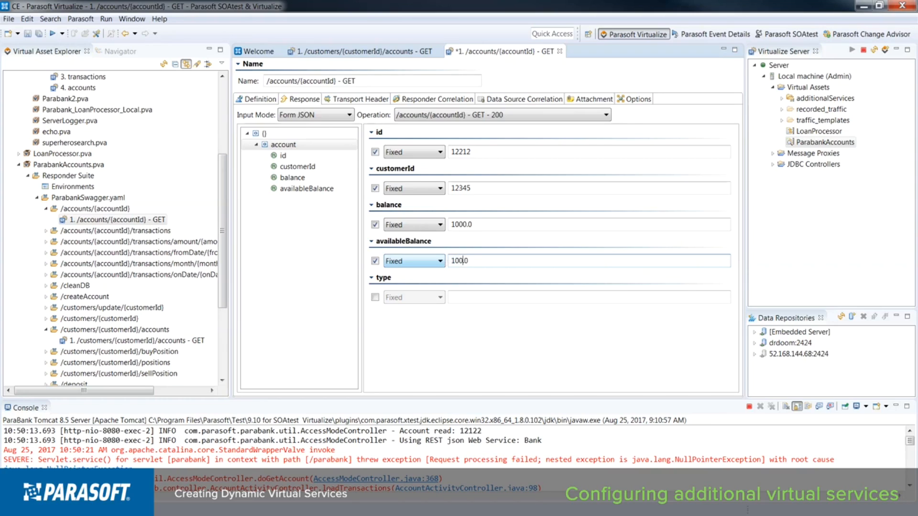
{"action": "left_click", "coordinate": [375, 297]}
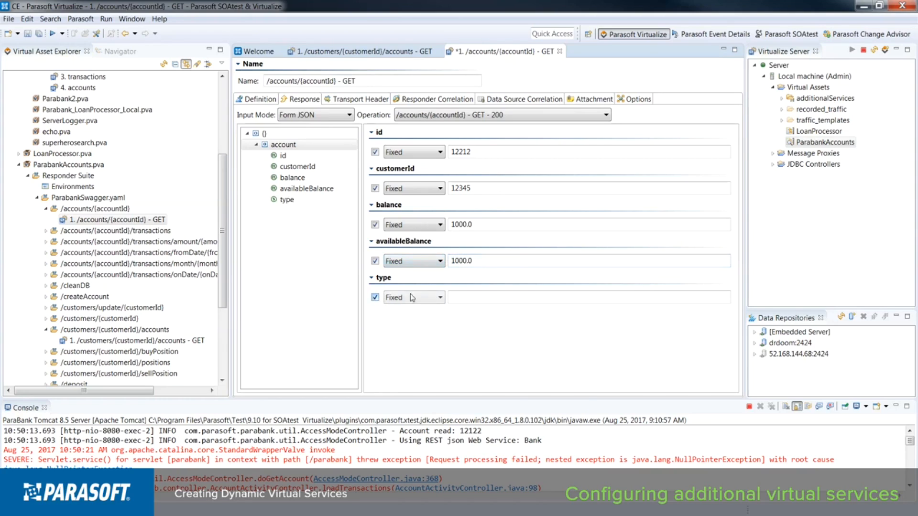
{"action": "left_click", "coordinate": [589, 297]}
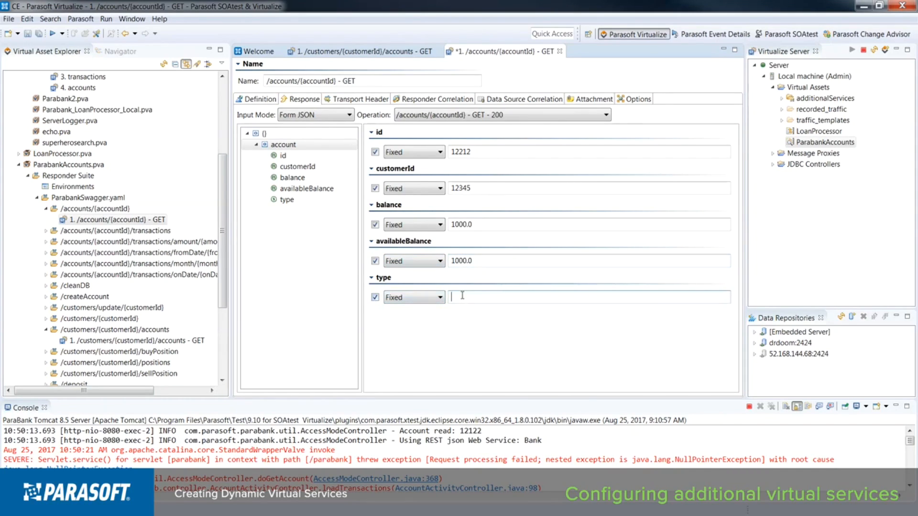
{"action": "type", "text": "LON"}
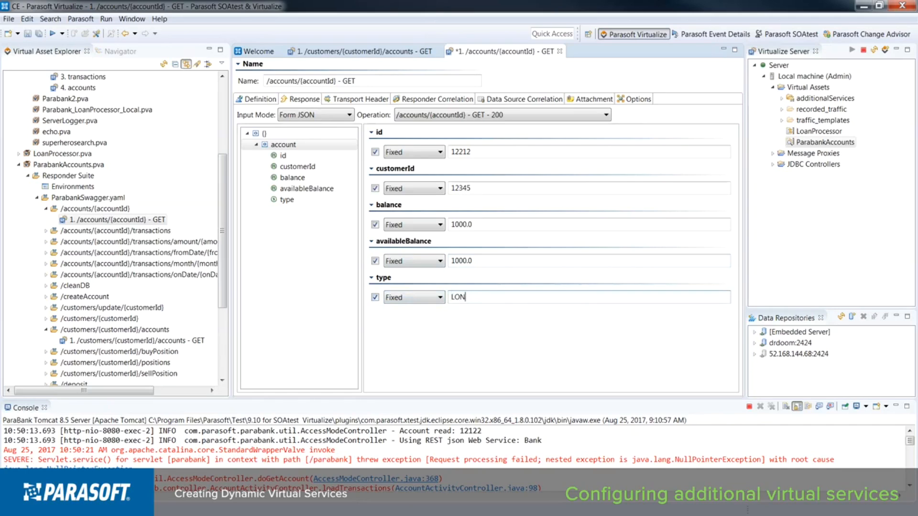
{"action": "type", "text": "AN"}
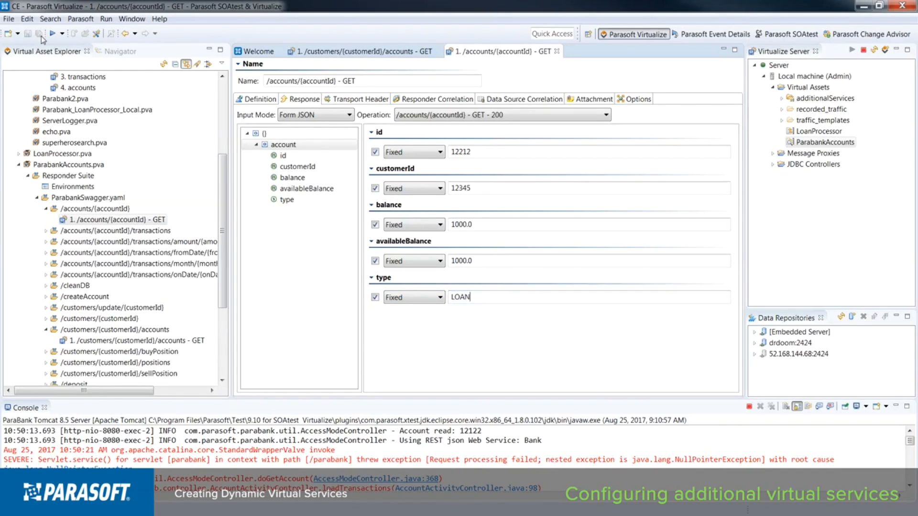
{"action": "left_click", "coordinate": [46, 231]}
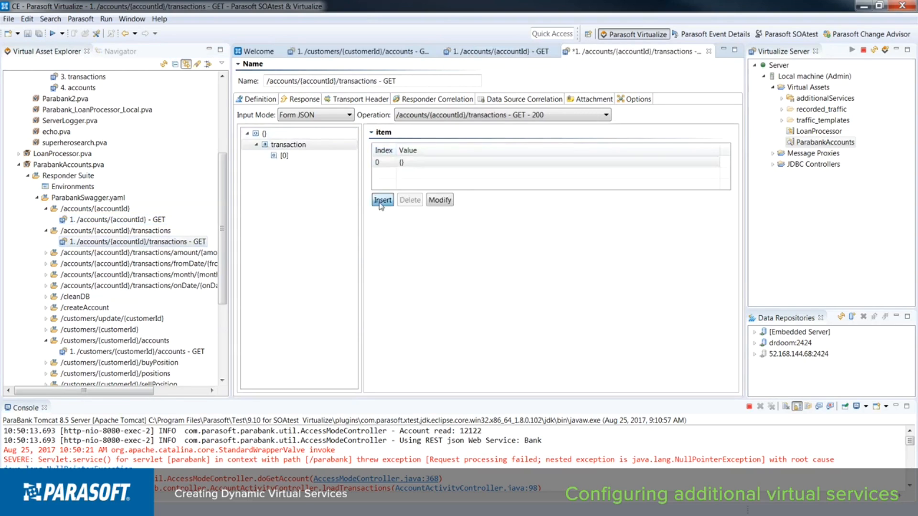
Step: Insert one transaction of 500.0 dated 2016-12-11, 'Deposited Money', type Credit
{"action": "left_click", "coordinate": [285, 156]}
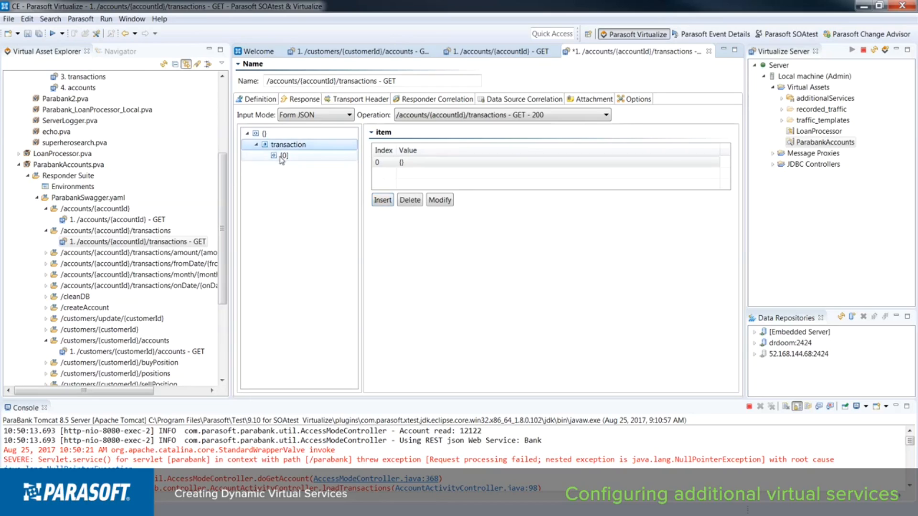
{"action": "left_click", "coordinate": [284, 156]}
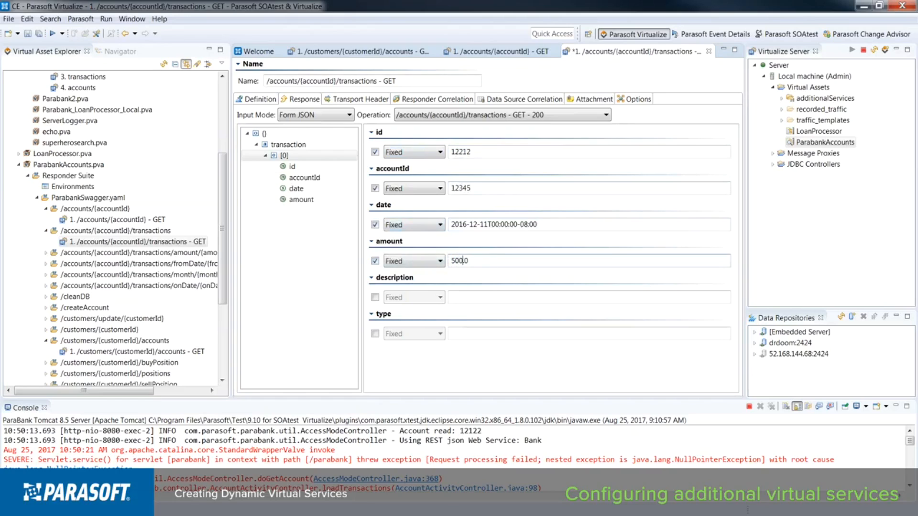
{"action": "type", "text": "Deposited Mone"}
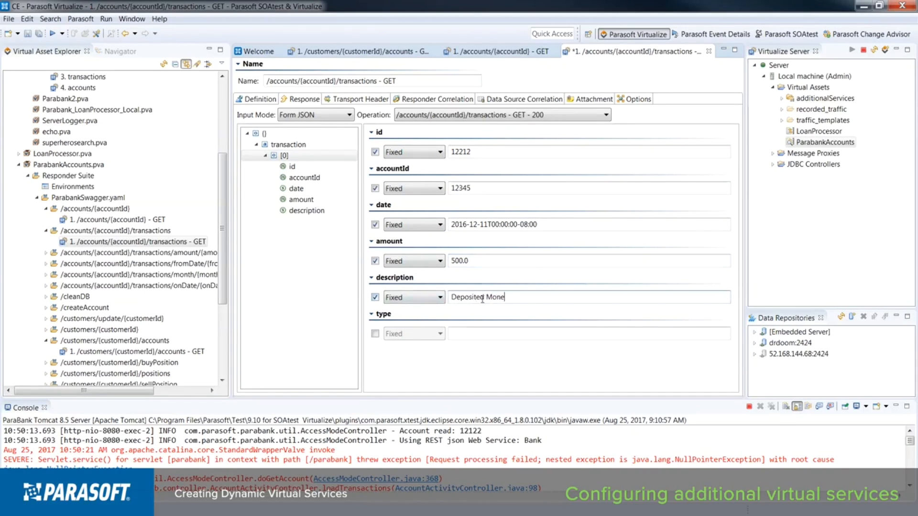
{"action": "left_click", "coordinate": [375, 334]}
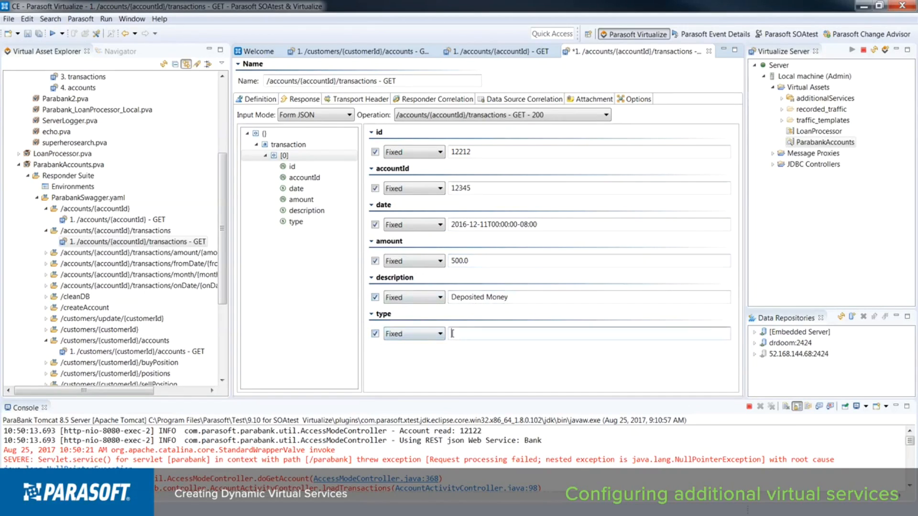
{"action": "type", "text": "Credit"}
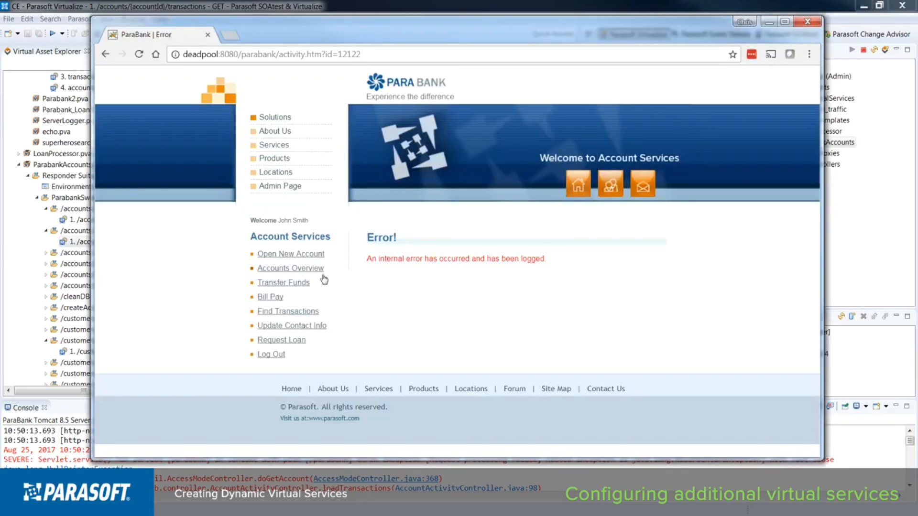
Step: Review account 12212's activity with the $500.00 Deposited Money credit, then minimize Chrome
{"action": "left_click", "coordinate": [290, 268]}
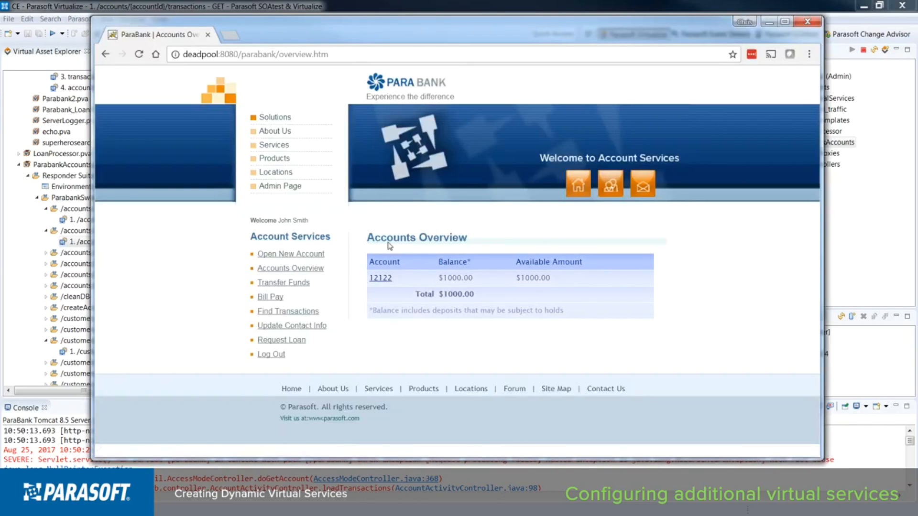
{"action": "left_click", "coordinate": [380, 277]}
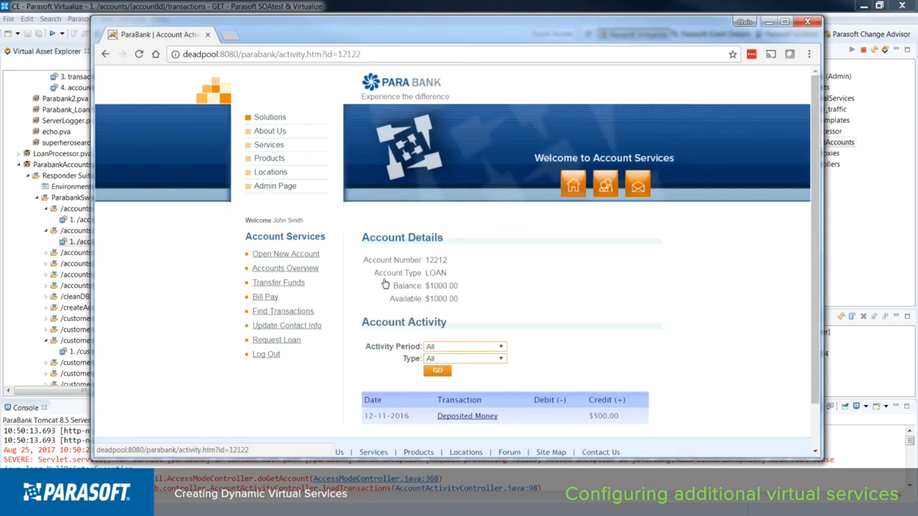
{"action": "scroll", "scroll_direction": "down", "scroll_amount": 3}
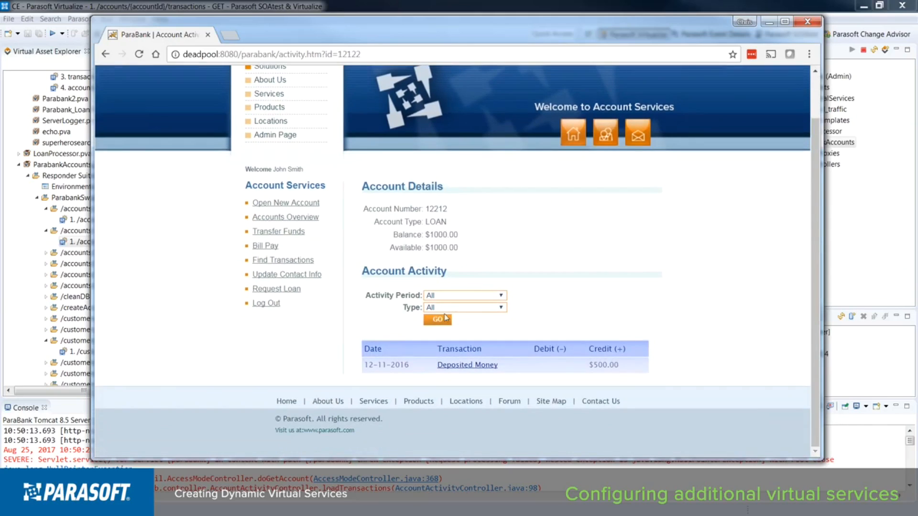
{"action": "mouse_move", "coordinate": [467, 365]}
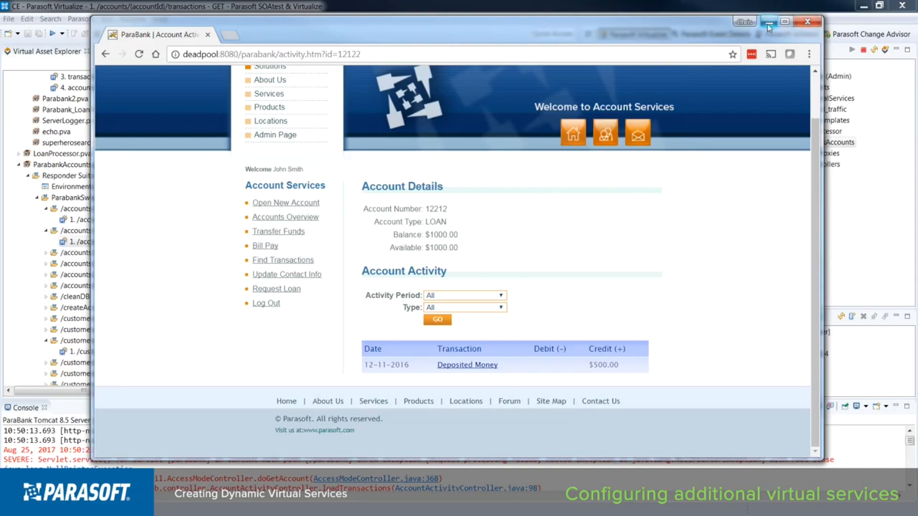
{"action": "mouse_move", "coordinate": [769, 26]}
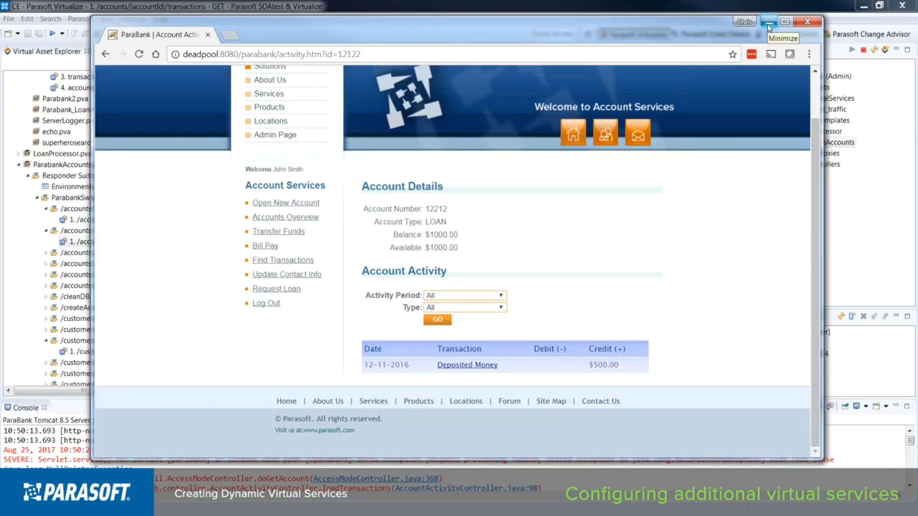
{"action": "left_click", "coordinate": [769, 21]}
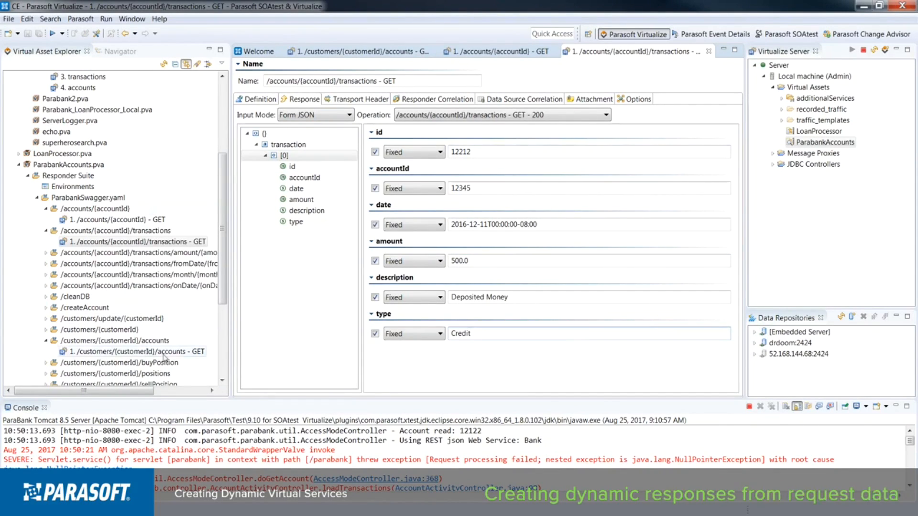
Step: Reopen the /accounts/{accountId} GET responder returning fixed id 12212 and bring up its context menu
{"action": "double_click", "coordinate": [460, 152]}
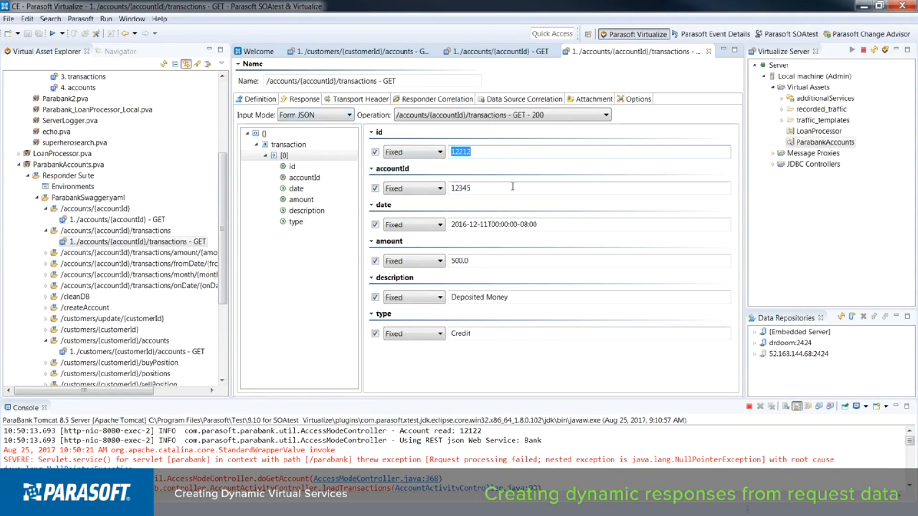
{"action": "mouse_move", "coordinate": [452, 172]}
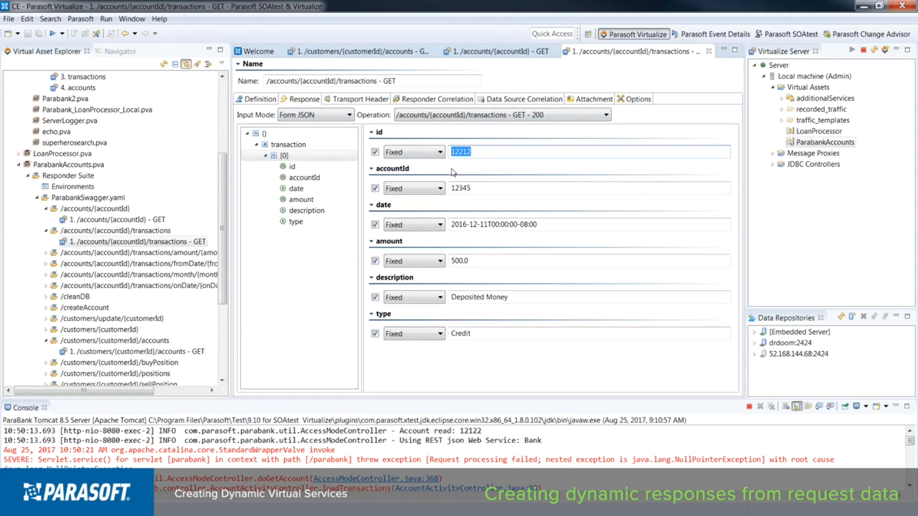
{"action": "left_click", "coordinate": [138, 241]}
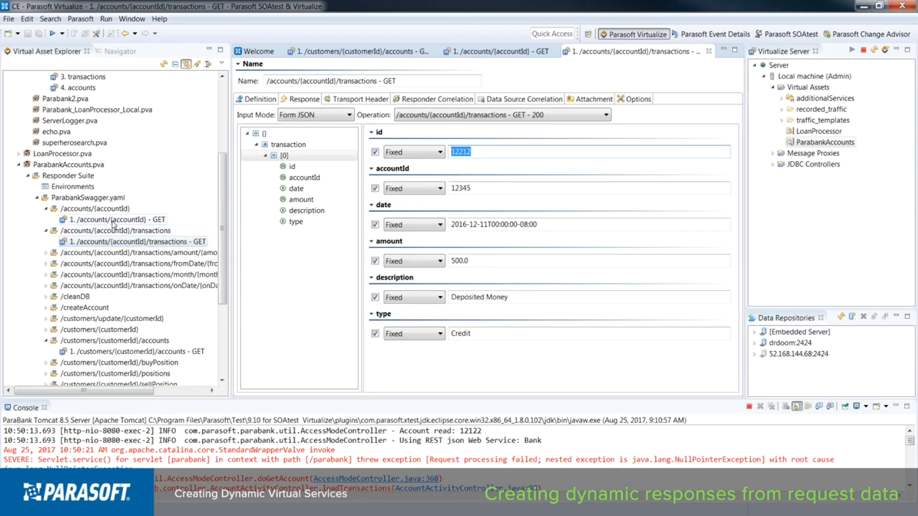
{"action": "left_click", "coordinate": [117, 219]}
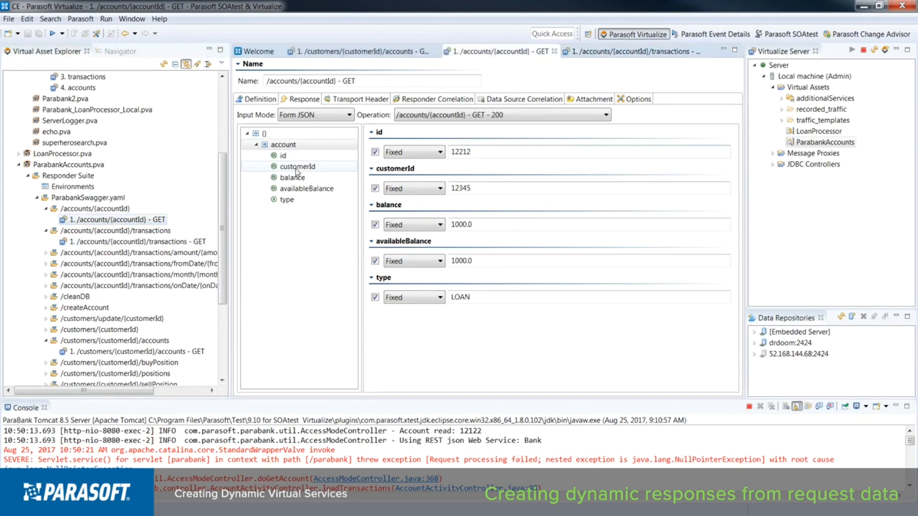
{"action": "right_click", "coordinate": [116, 219]}
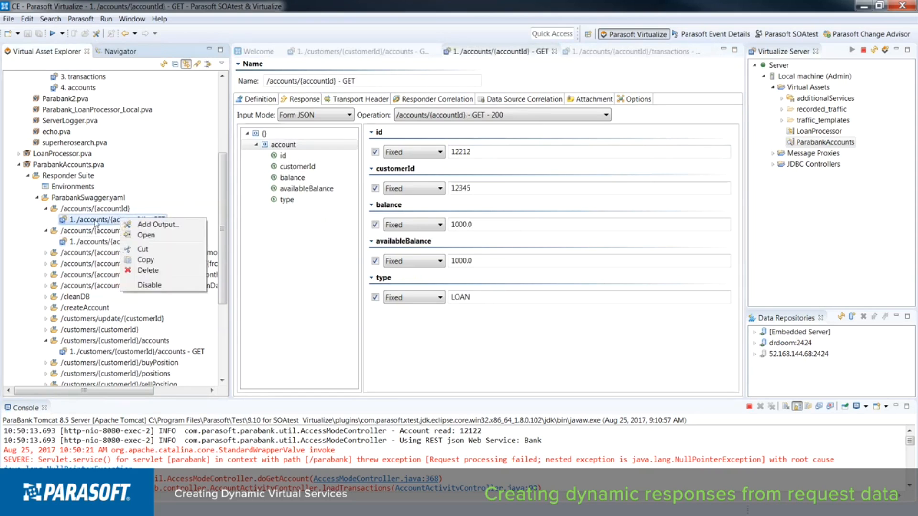
{"action": "mouse_move", "coordinate": [158, 224]}
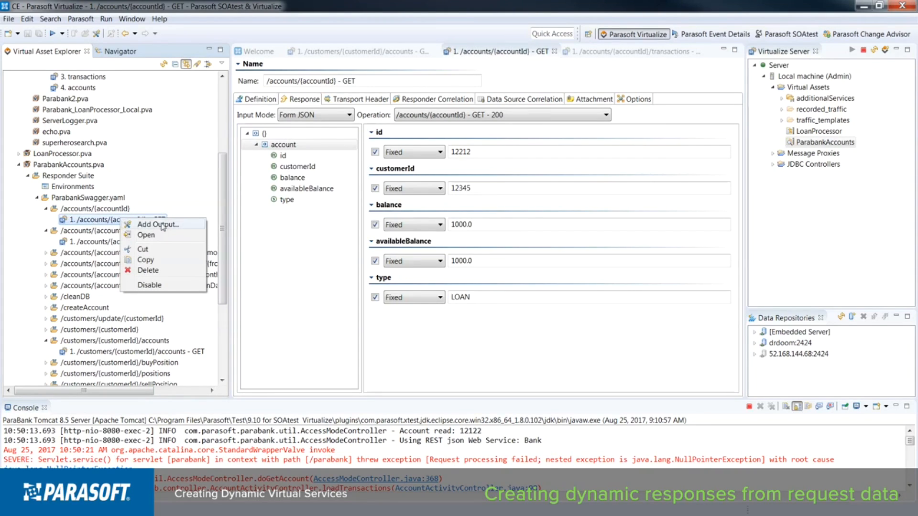
Step: Add an output on the incoming request's transport header using a REST URL Data Bank
{"action": "left_click", "coordinate": [157, 224]}
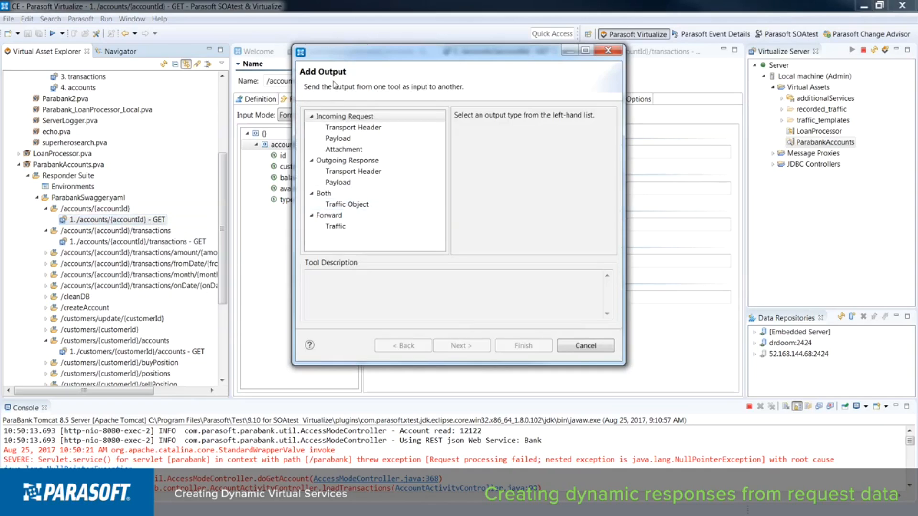
{"action": "left_click", "coordinate": [338, 138]}
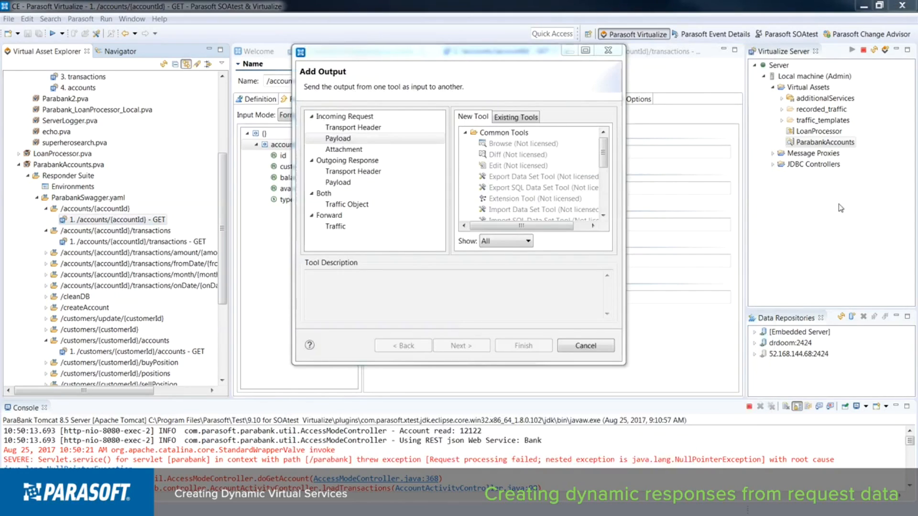
{"action": "scroll", "scroll_direction": "down", "scroll_amount": 3}
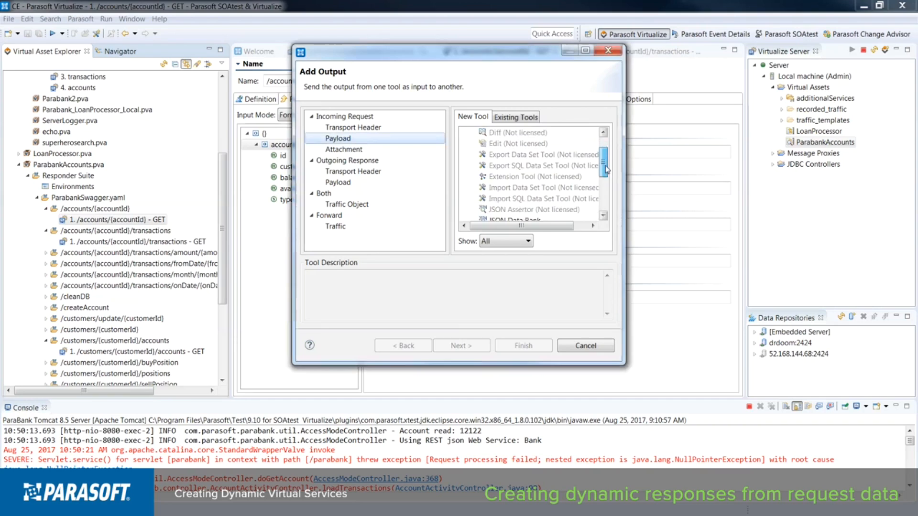
{"action": "scroll", "scroll_direction": "down", "scroll_amount": 3}
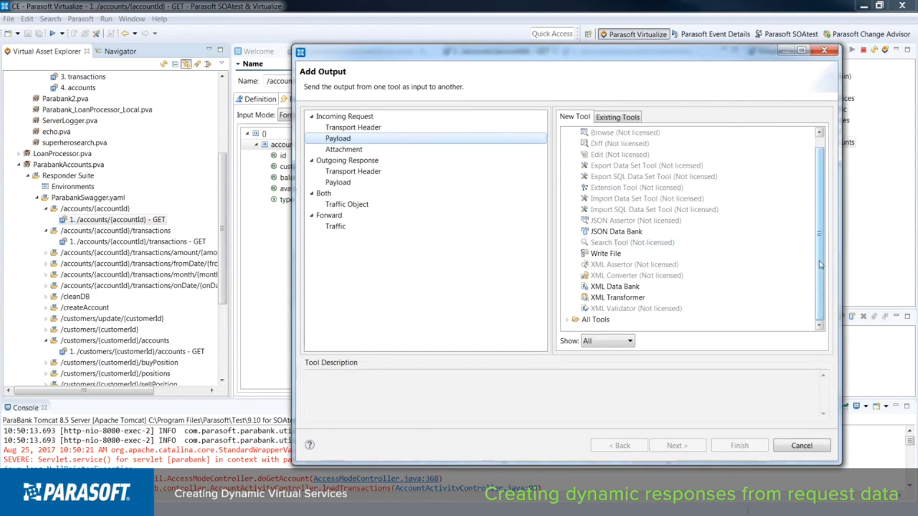
{"action": "left_click", "coordinate": [352, 127]}
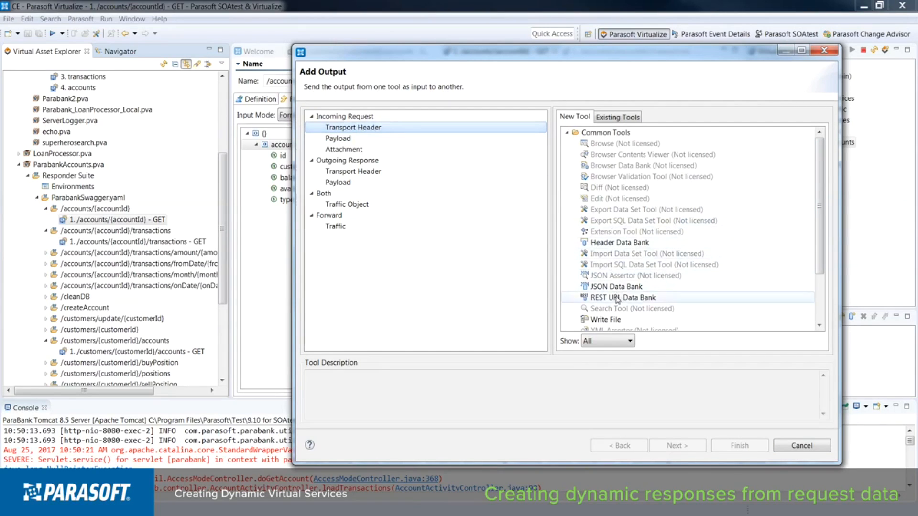
{"action": "left_click", "coordinate": [623, 298]}
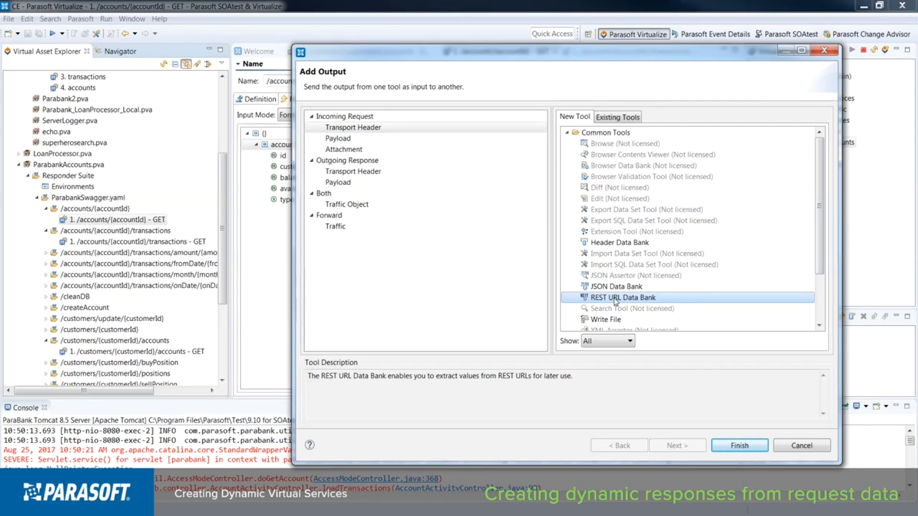
{"action": "mouse_move", "coordinate": [615, 287]}
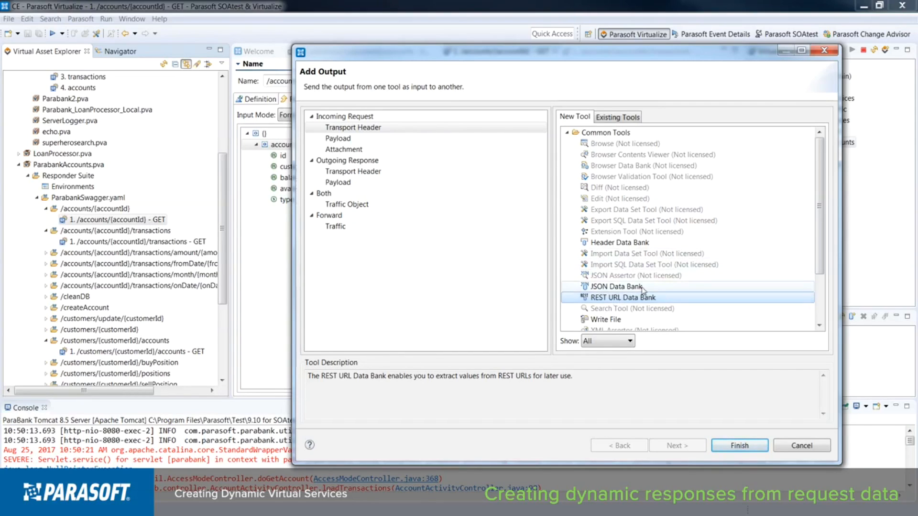
Step: Extract URL path index 4 (account 12122) into a data bank column named accountId
{"action": "left_click", "coordinate": [738, 446]}
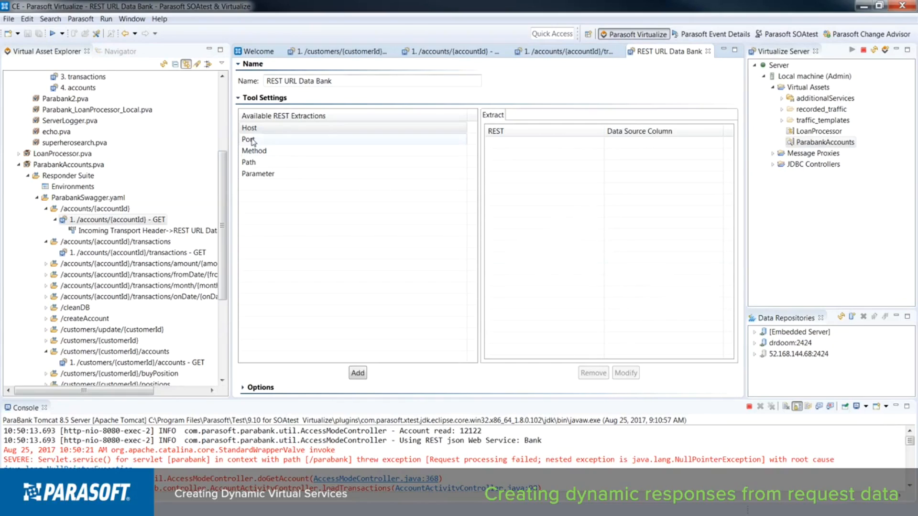
{"action": "mouse_move", "coordinate": [256, 162]}
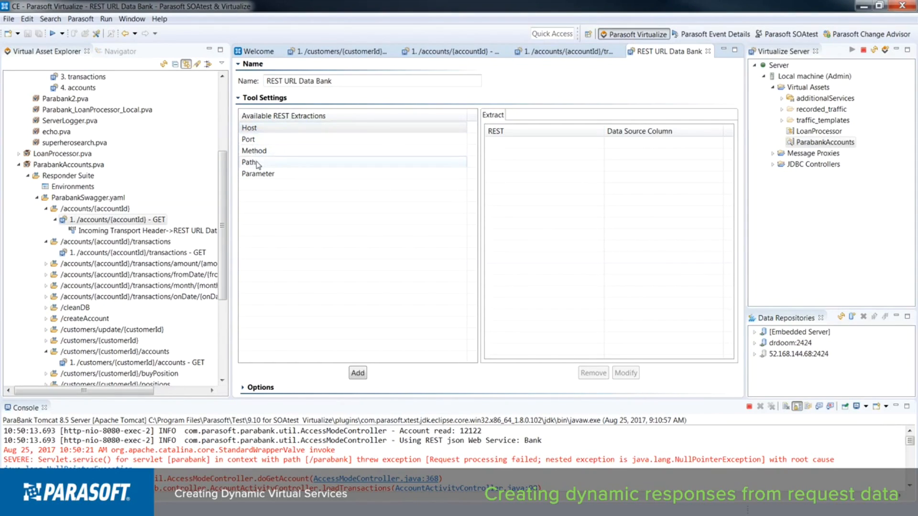
{"action": "left_click", "coordinate": [251, 162]}
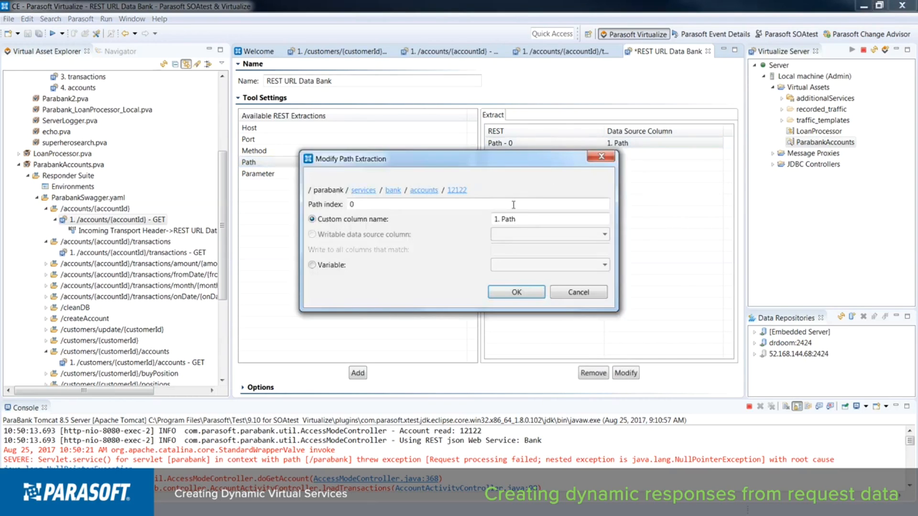
{"action": "mouse_move", "coordinate": [424, 193]}
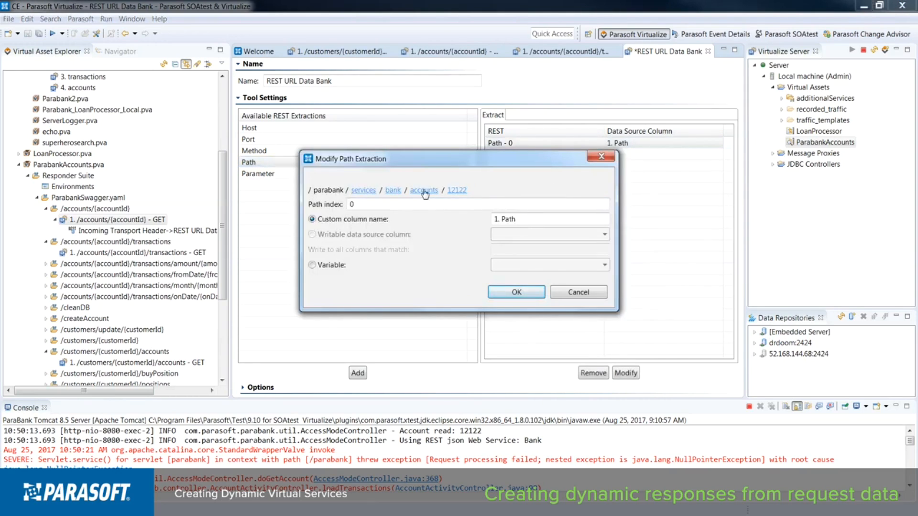
{"action": "mouse_move", "coordinate": [457, 190]}
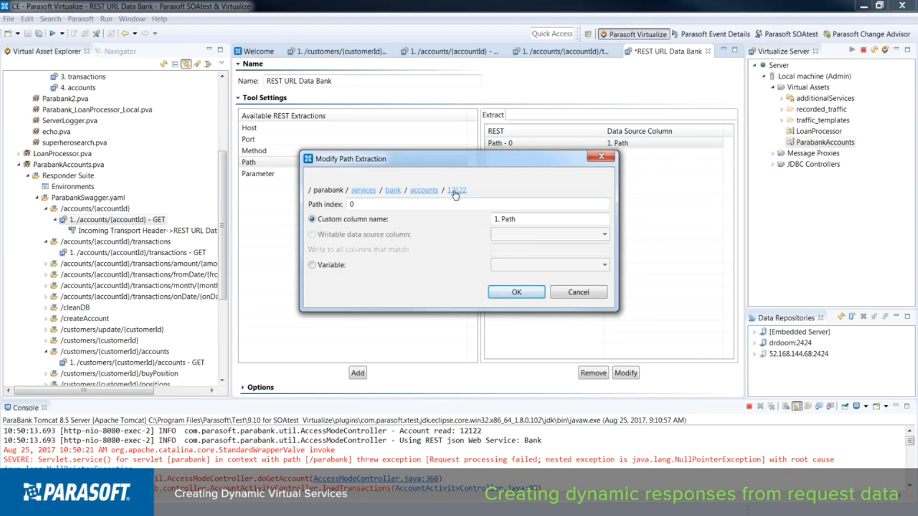
{"action": "left_click", "coordinate": [456, 190]}
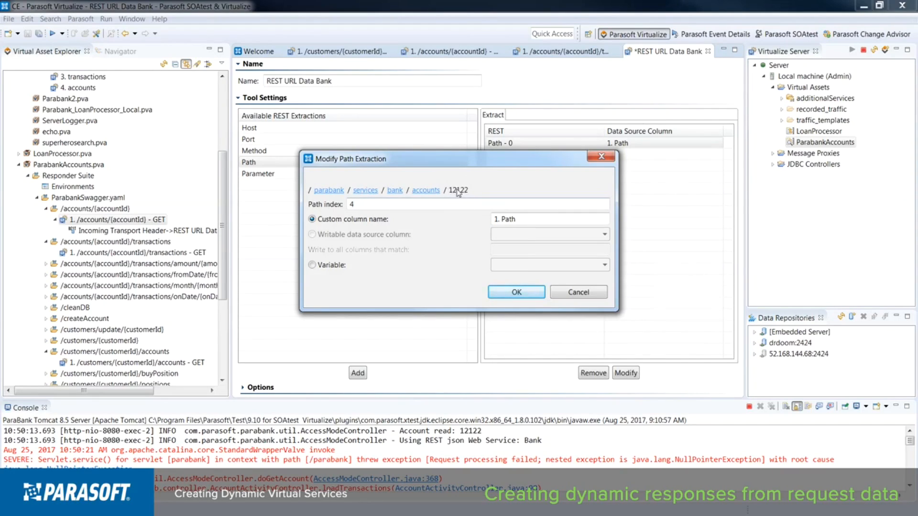
{"action": "left_click", "coordinate": [549, 218]}
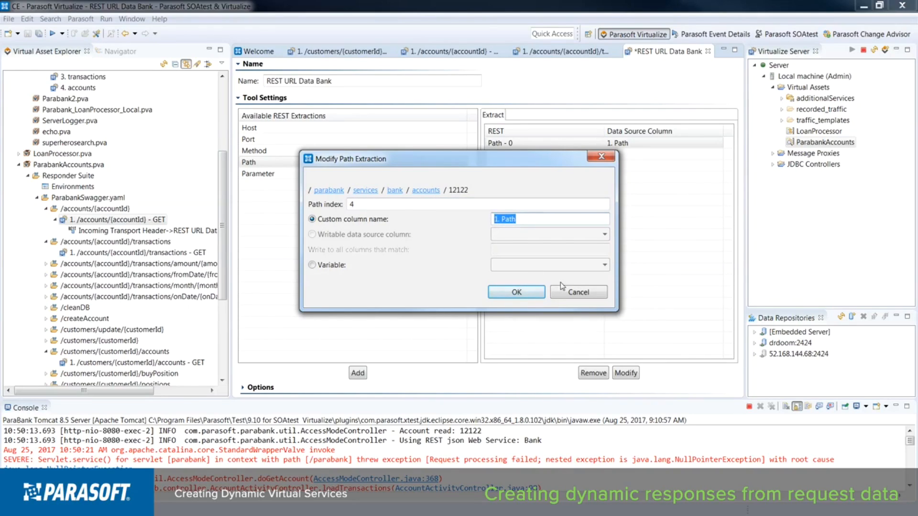
{"action": "type", "text": "a"}
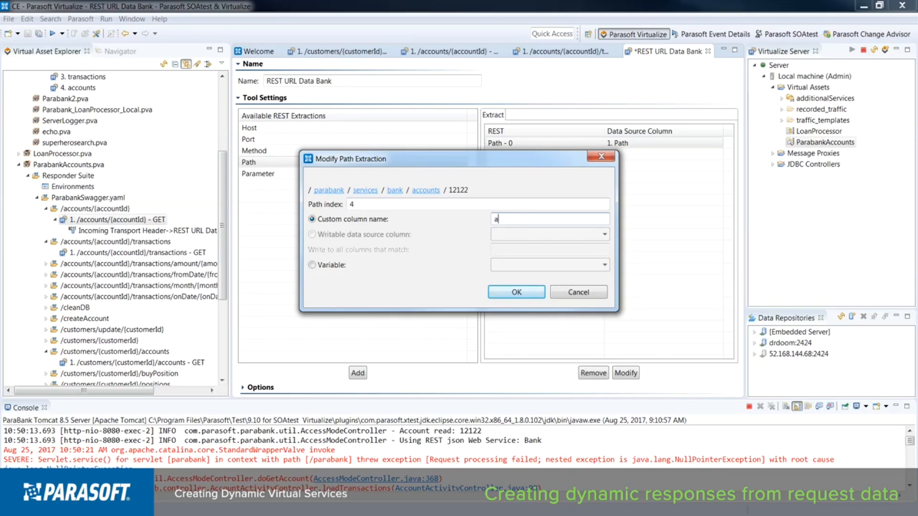
{"action": "type", "text": "ccount"}
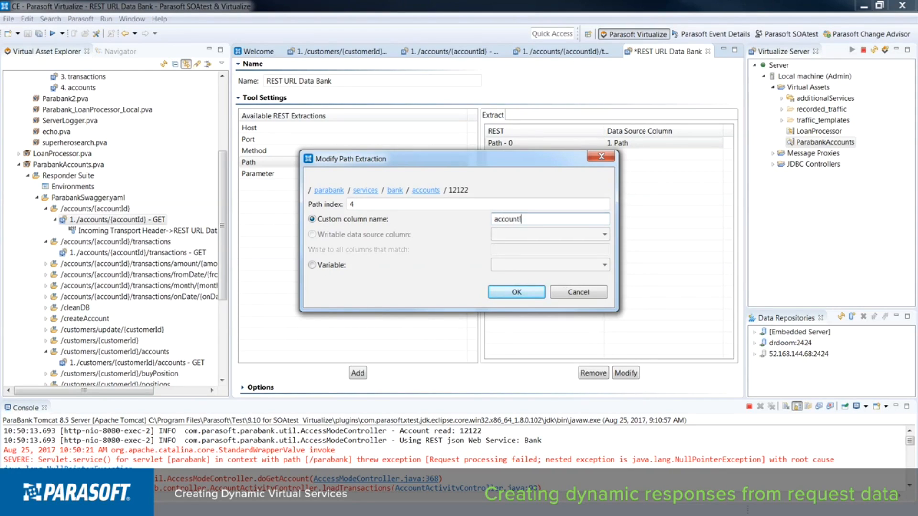
{"action": "type", "text": "Id"}
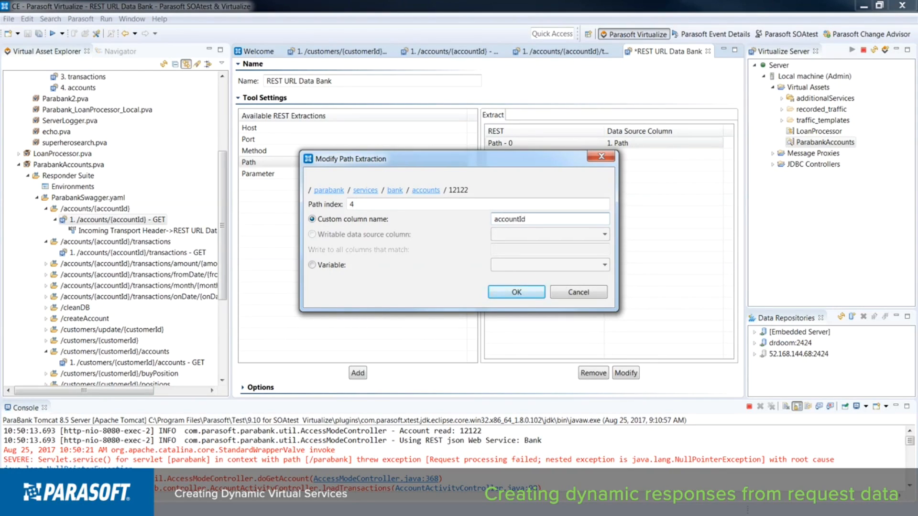
{"action": "left_click", "coordinate": [516, 292]}
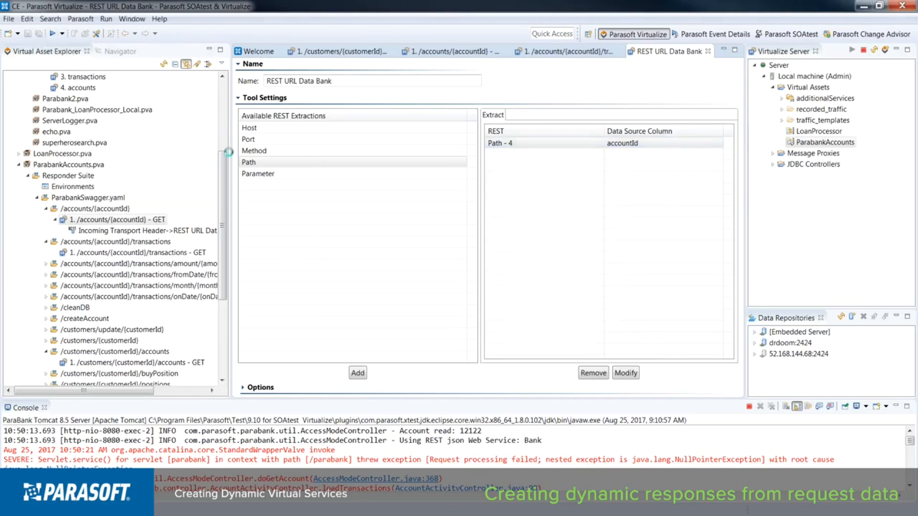
Step: Switch the response id from fixed 12212 to Parameterized using the accountId column
{"action": "left_click", "coordinate": [115, 219]}
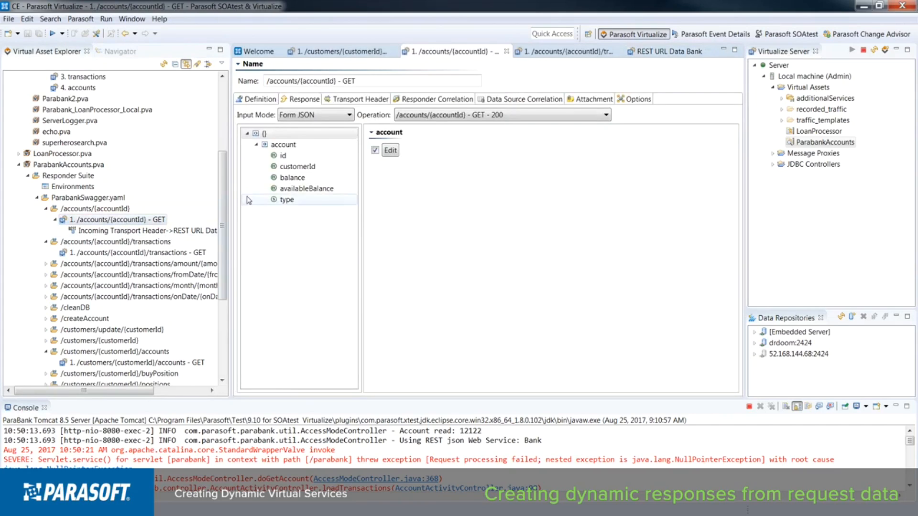
{"action": "left_click", "coordinate": [283, 144]}
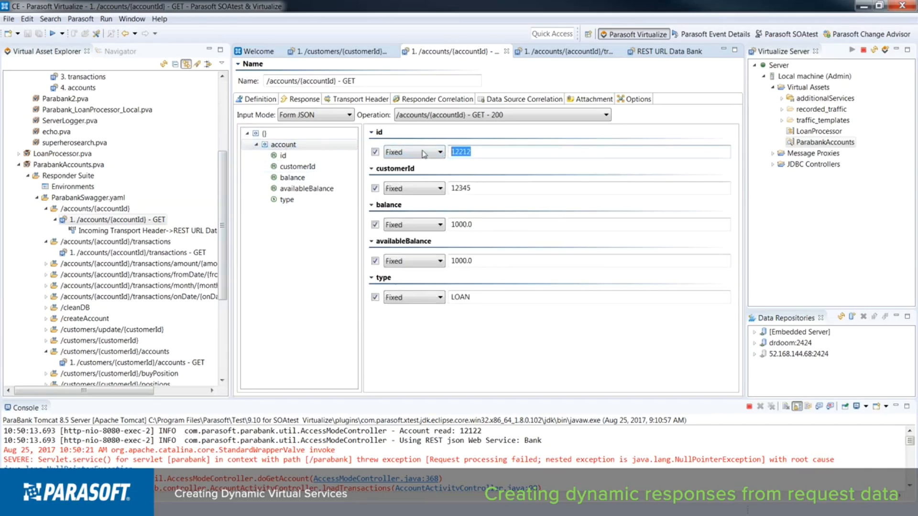
{"action": "left_click", "coordinate": [436, 151]}
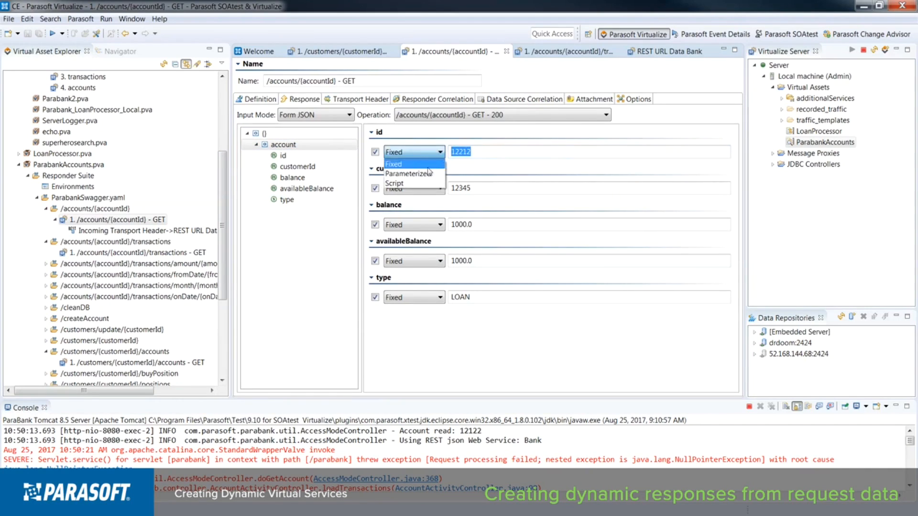
{"action": "left_click", "coordinate": [410, 172]}
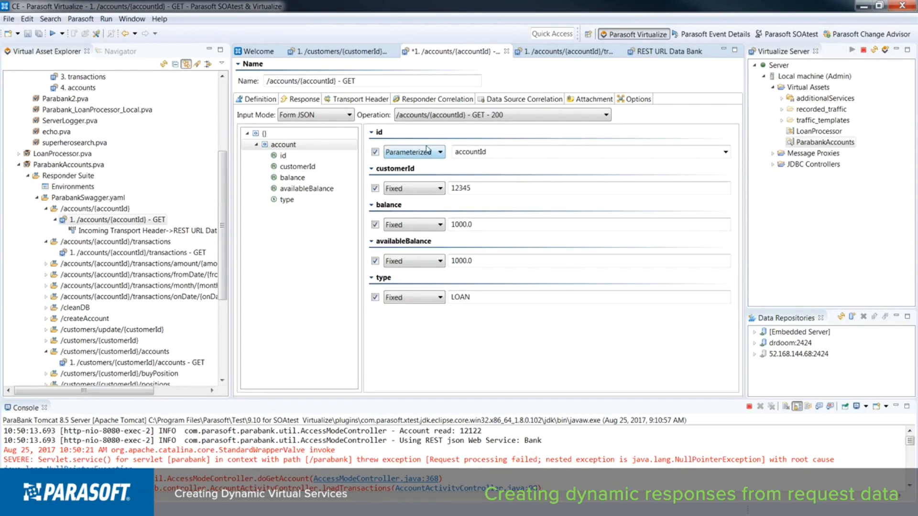
{"action": "double_click", "coordinate": [469, 151]}
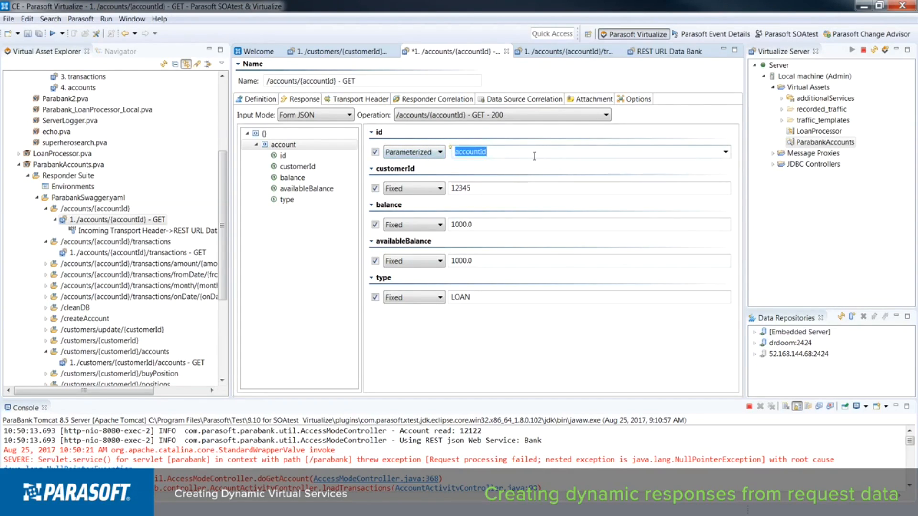
{"action": "mouse_move", "coordinate": [526, 177]}
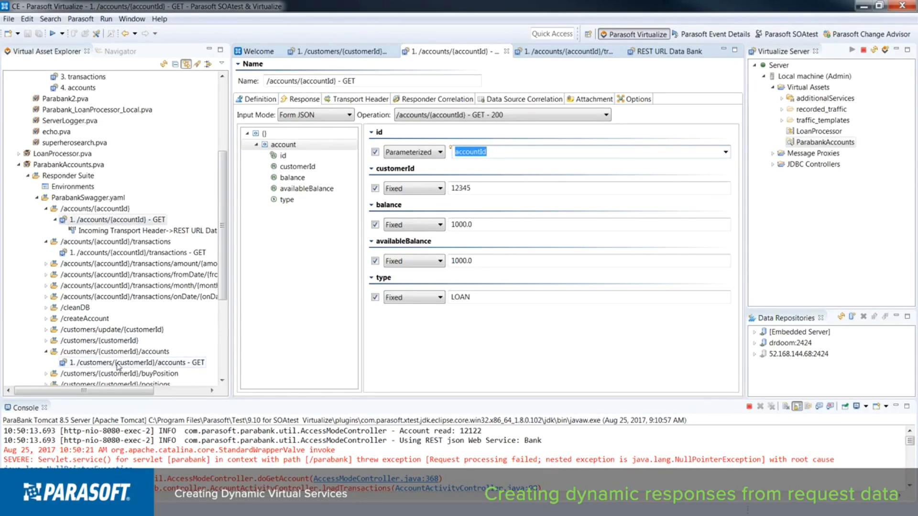
Step: Set the first account id in the /customers/{customerId}/accounts responder to 55555
{"action": "left_click", "coordinate": [137, 362]}
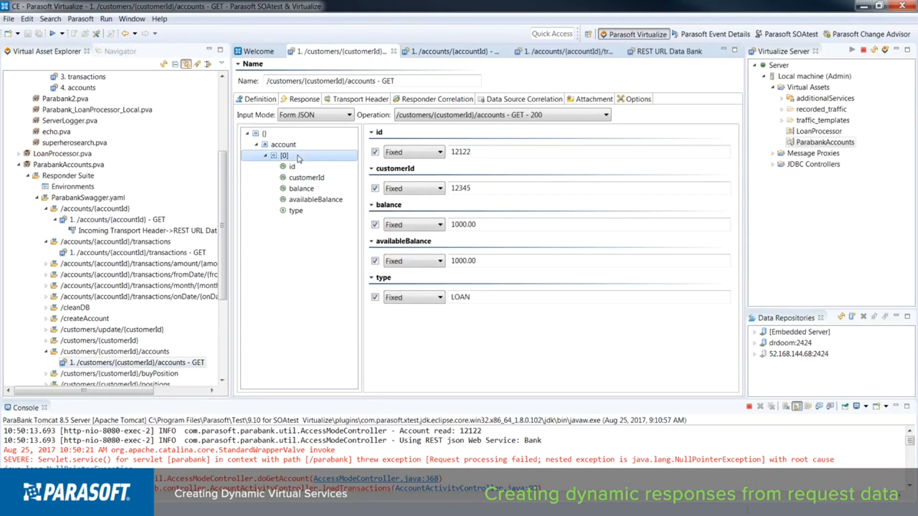
{"action": "mouse_move", "coordinate": [326, 165]}
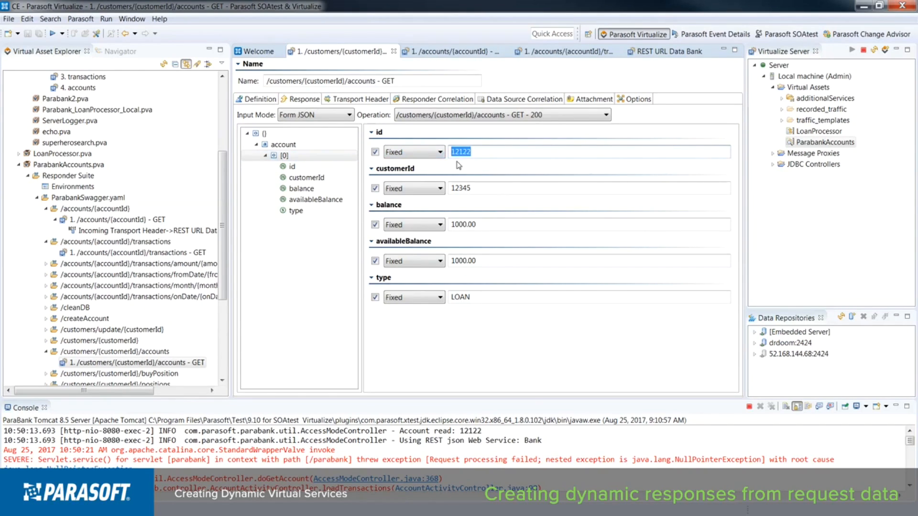
{"action": "type", "text": "55555"}
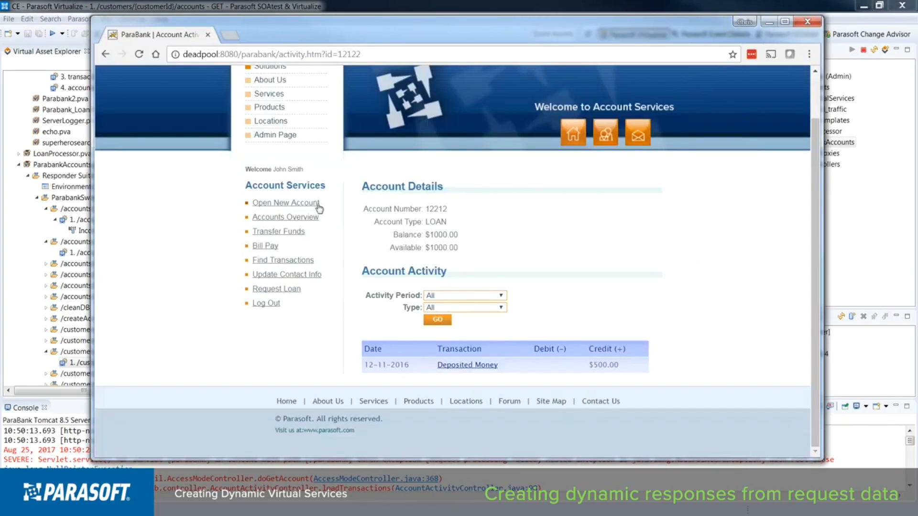
Step: Open account 55555 from the ParaBank accounts overview to see its details
{"action": "left_click", "coordinate": [285, 217]}
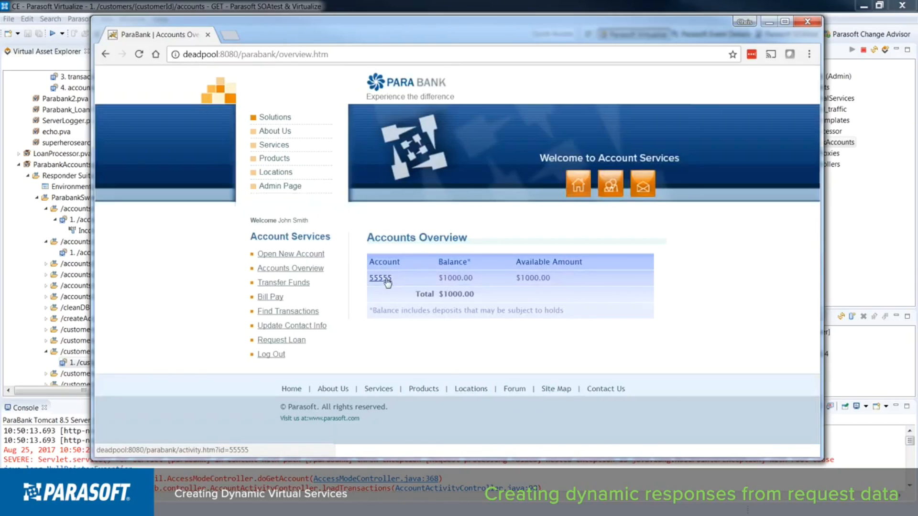
{"action": "left_click", "coordinate": [379, 278]}
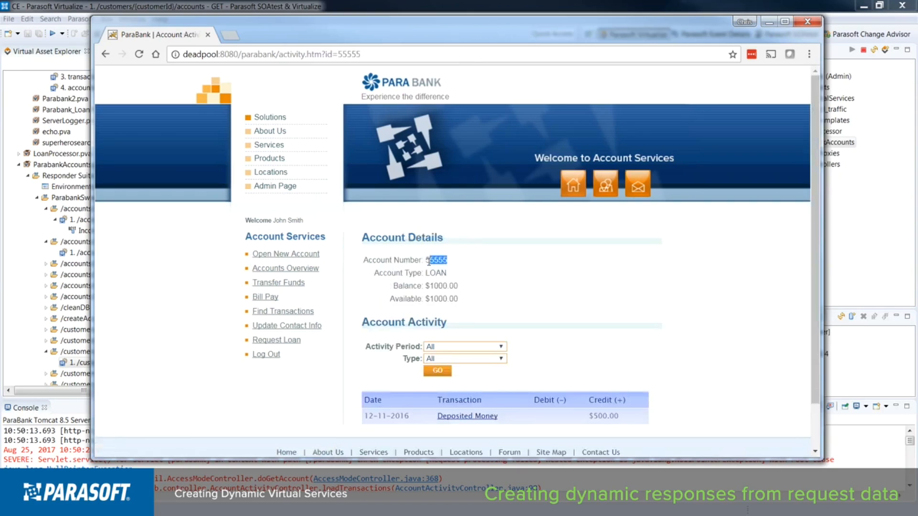
{"action": "mouse_move", "coordinate": [571, 309]}
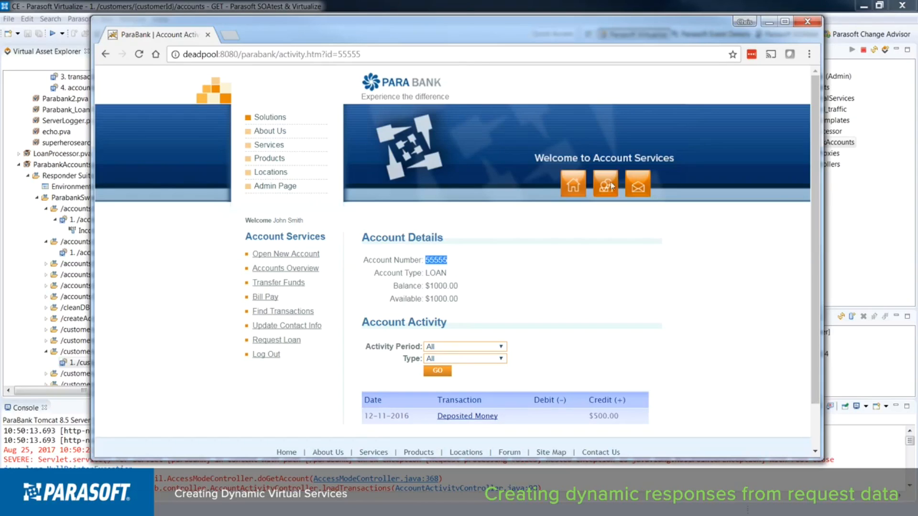
{"action": "mouse_move", "coordinate": [807, 21]}
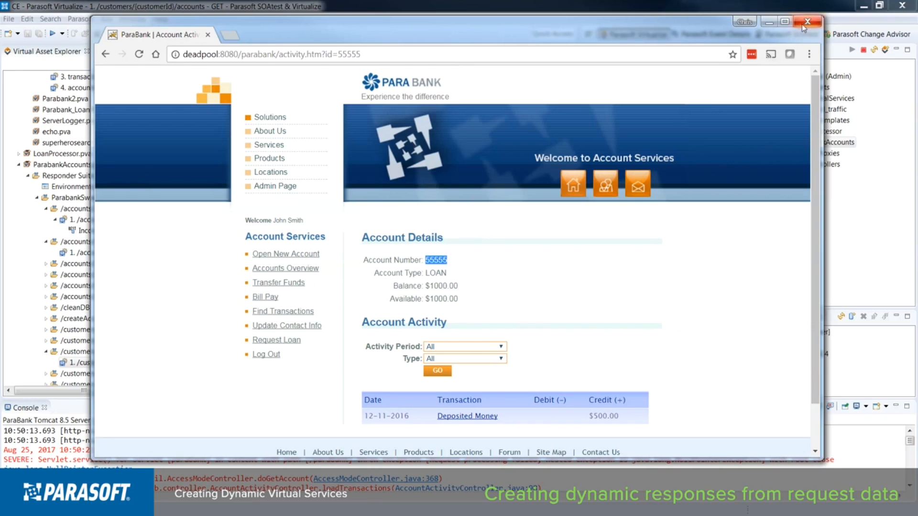
Step: Add a REST URL Data Bank to the transactions responder, extracting the account ID into incomingAccountID
{"action": "left_click", "coordinate": [808, 21]}
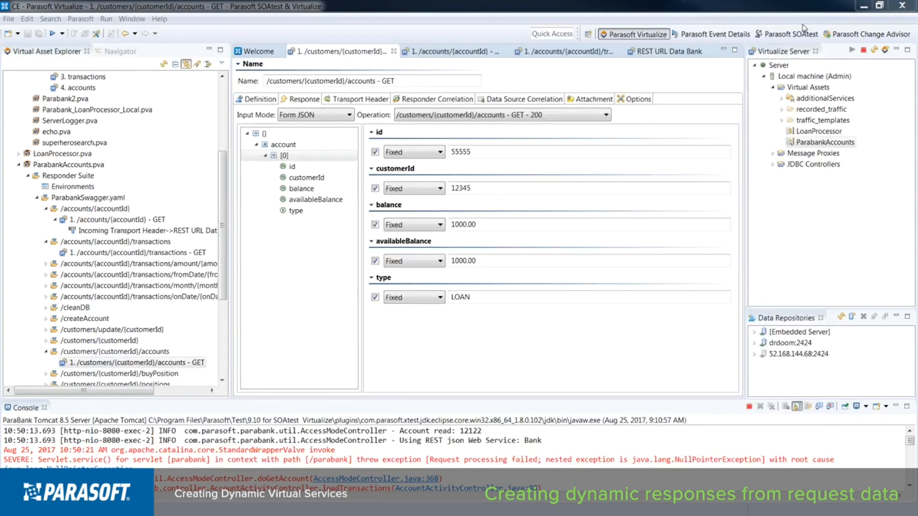
{"action": "left_click", "coordinate": [136, 252]}
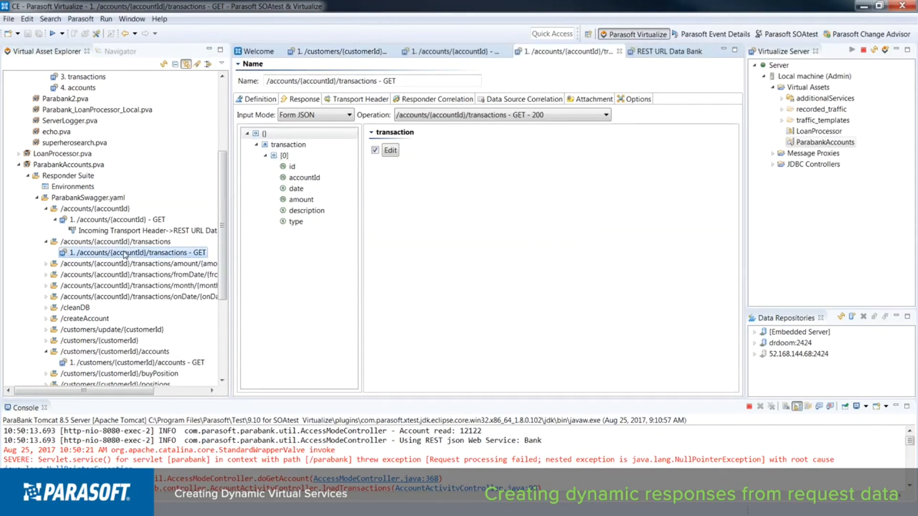
{"action": "right_click", "coordinate": [132, 252]}
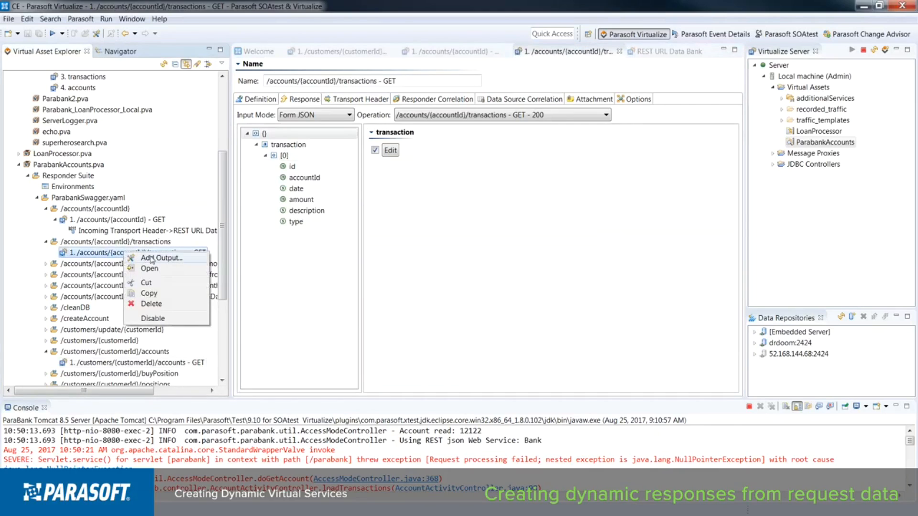
{"action": "left_click", "coordinate": [162, 258]}
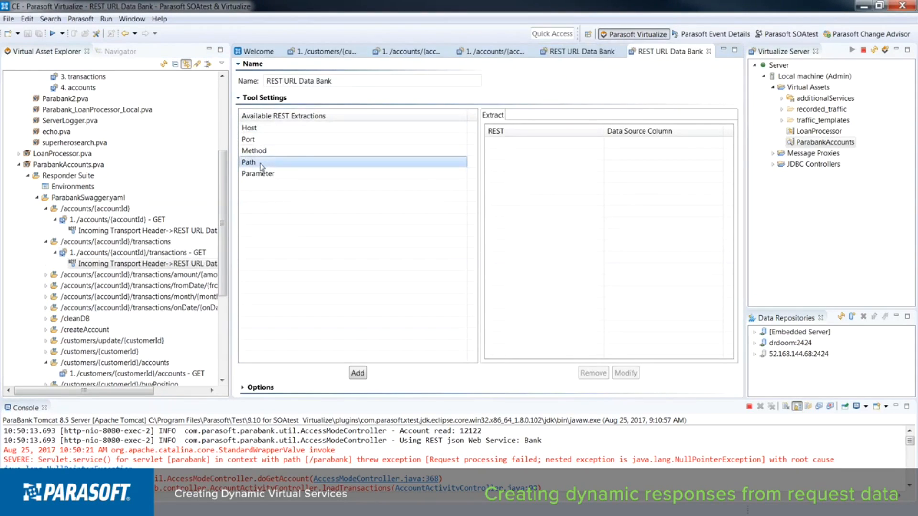
{"action": "left_click", "coordinate": [357, 372]}
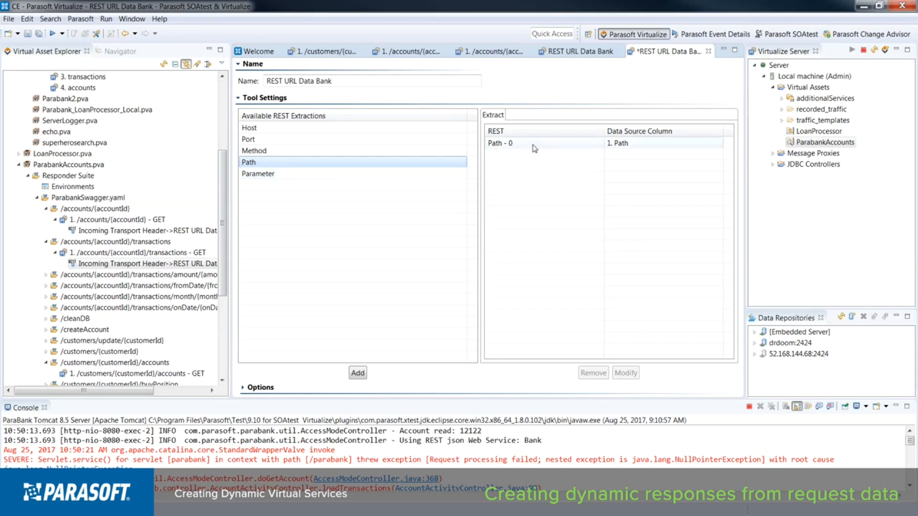
{"action": "left_click", "coordinate": [626, 373]}
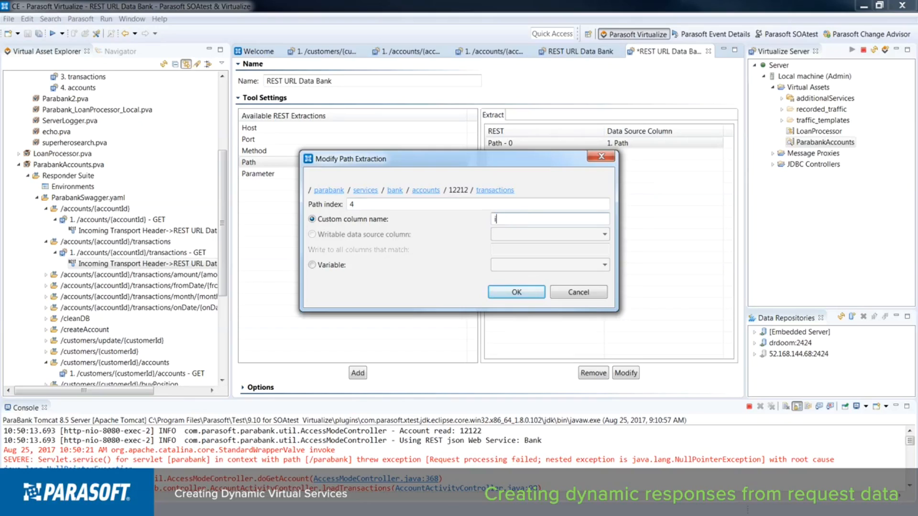
{"action": "type", "text": "incoming"}
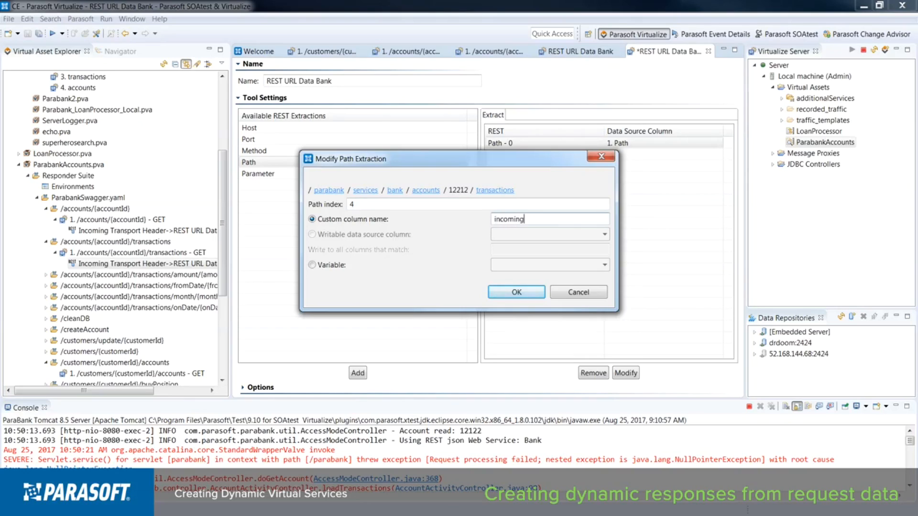
{"action": "left_click", "coordinate": [515, 291]}
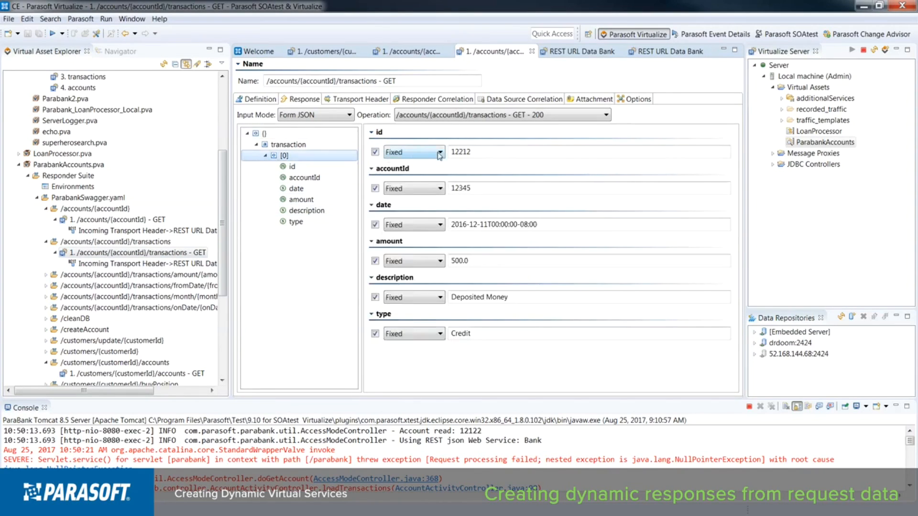
Step: Parameterize the transaction id field with the incomingAccountID column
{"action": "left_click", "coordinate": [414, 151]}
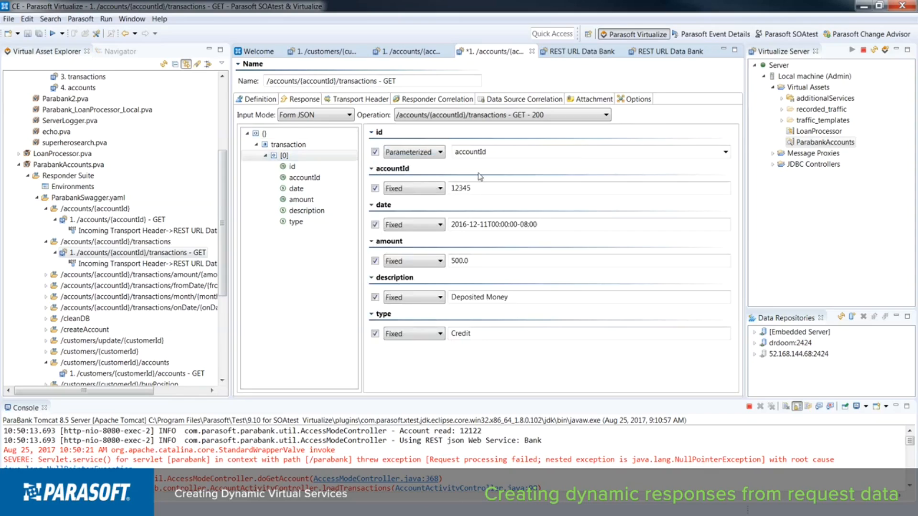
{"action": "left_click", "coordinate": [724, 151]}
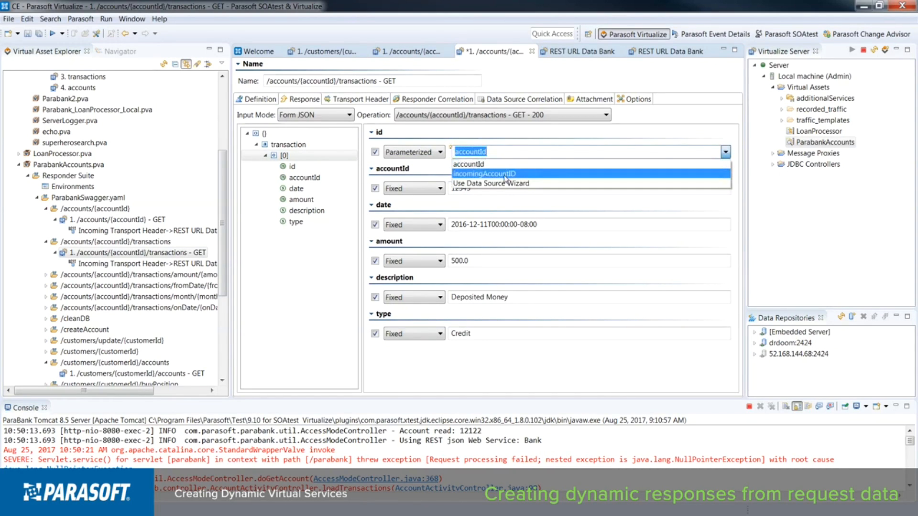
{"action": "left_click", "coordinate": [483, 173]}
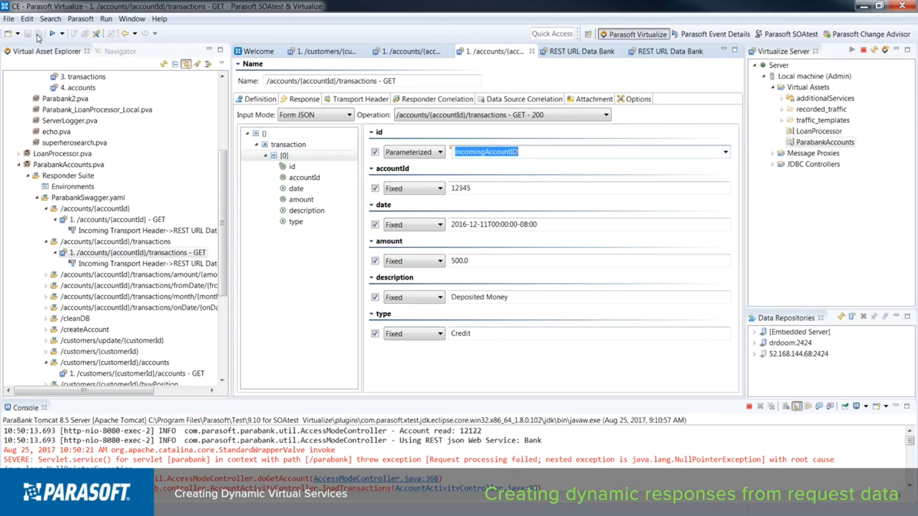
{"action": "mouse_move", "coordinate": [264, 264]}
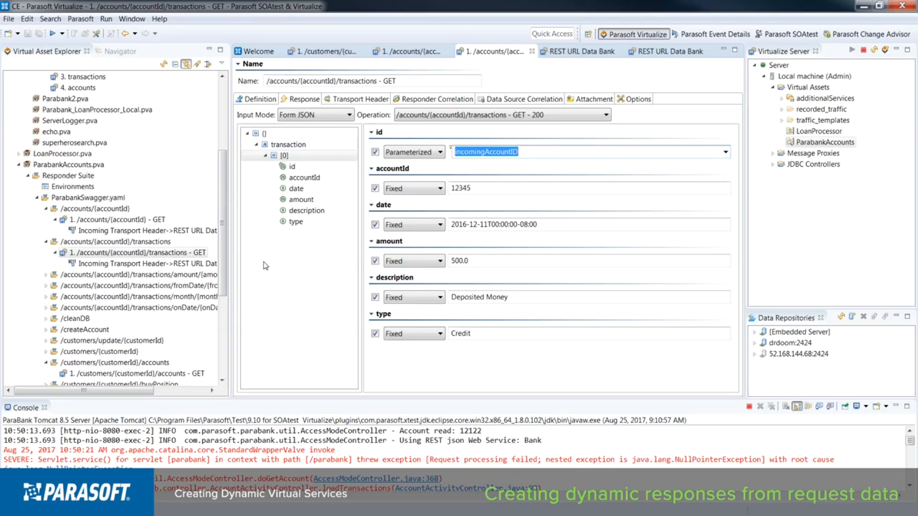
Step: Log in to ParaBank as John Smith and highlight account 55555's deposit date 12-11-2016
{"action": "left_click", "coordinate": [277, 76]}
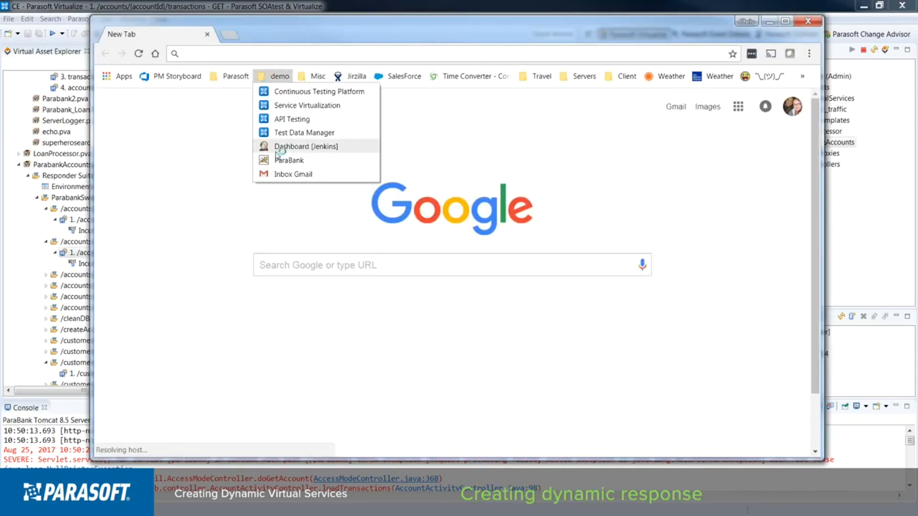
{"action": "left_click", "coordinate": [288, 160]}
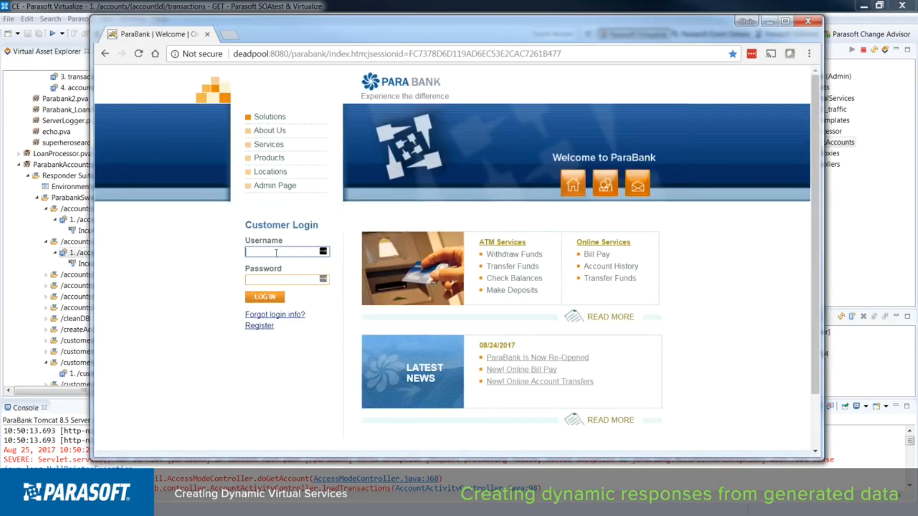
{"action": "type", "text": "john"}
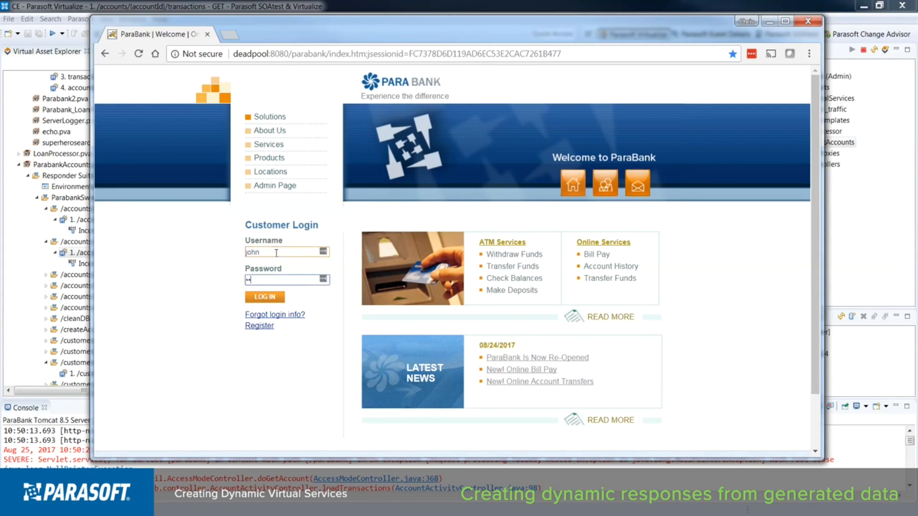
{"action": "left_click", "coordinate": [263, 297]}
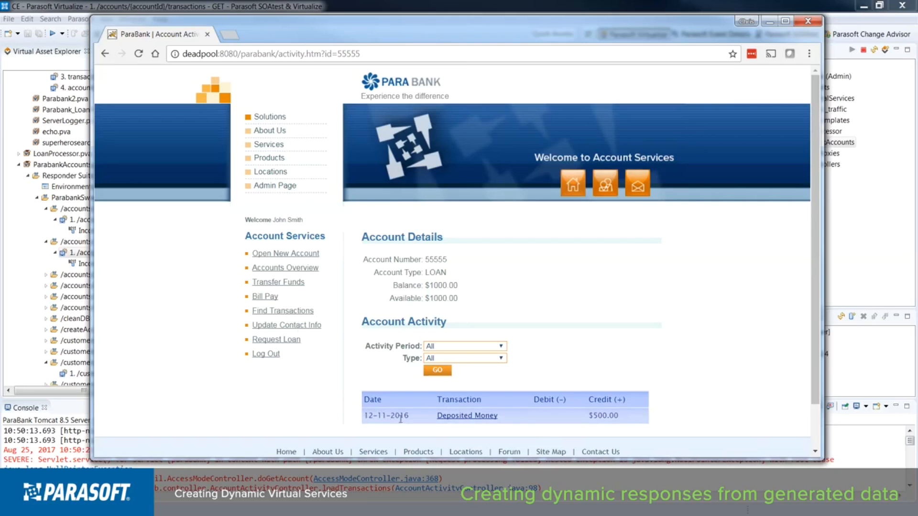
{"action": "double_click", "coordinate": [384, 416]}
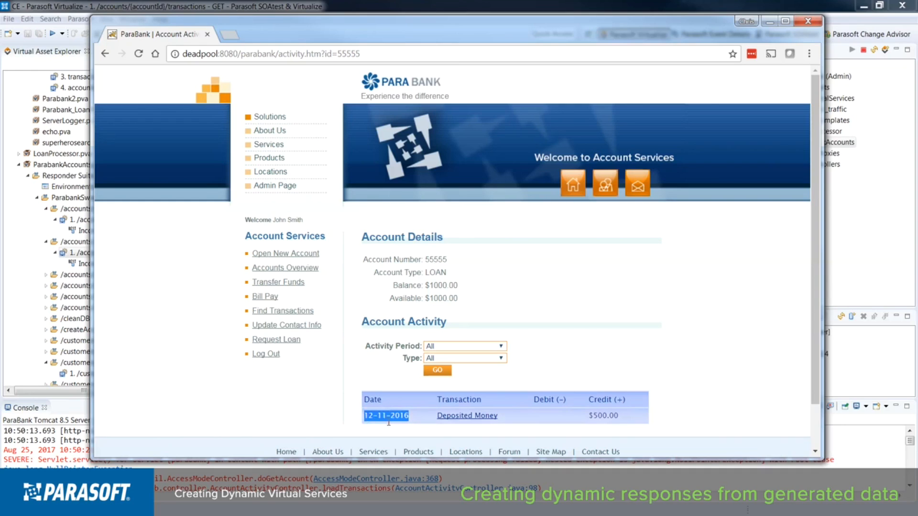
{"action": "mouse_move", "coordinate": [410, 426]}
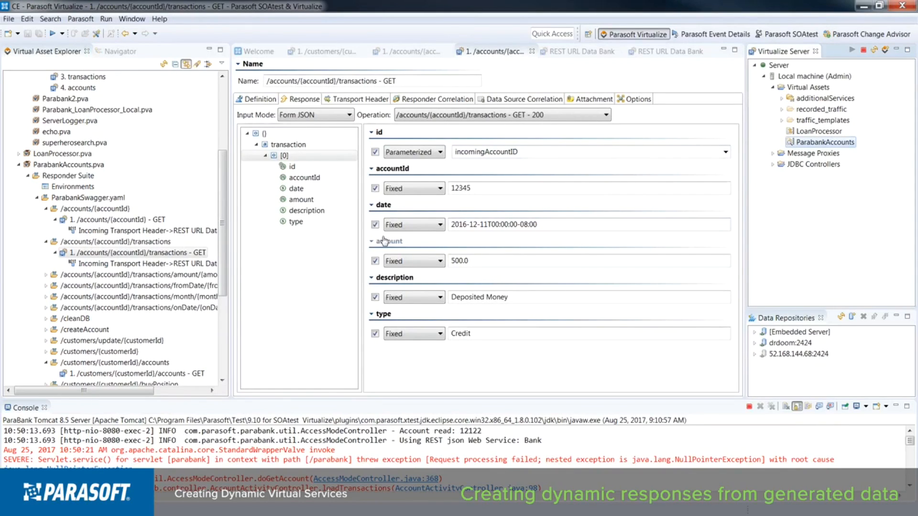
Step: Attach a Data Generator Tool output with a Date/Time generator to the transactions responder
{"action": "left_click", "coordinate": [138, 252]}
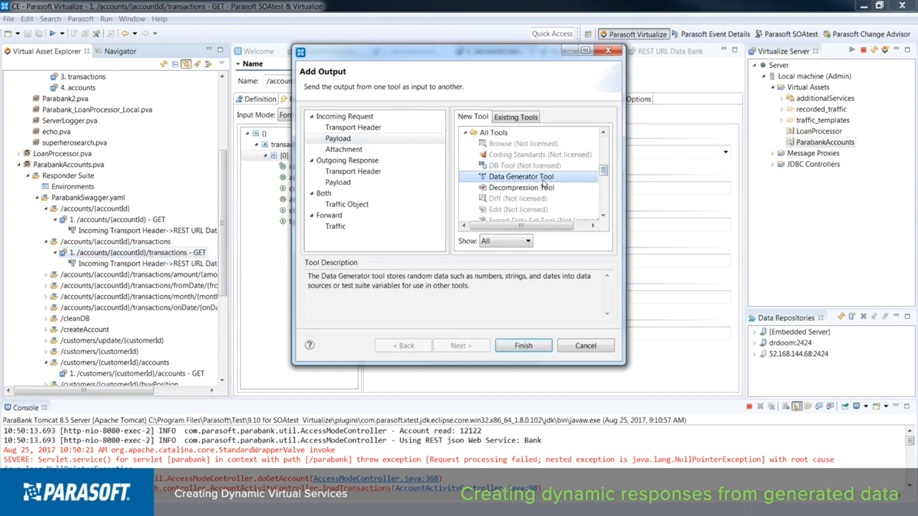
{"action": "left_click", "coordinate": [522, 345]}
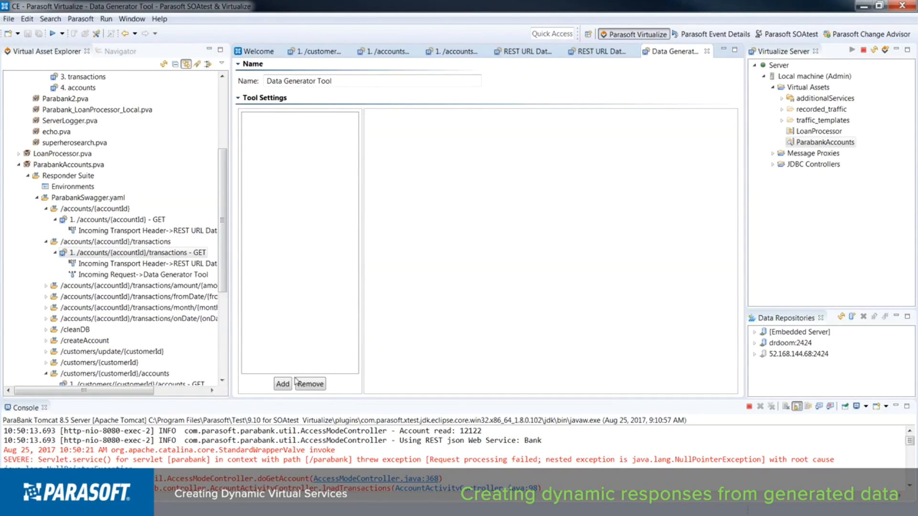
{"action": "left_click", "coordinate": [282, 383]}
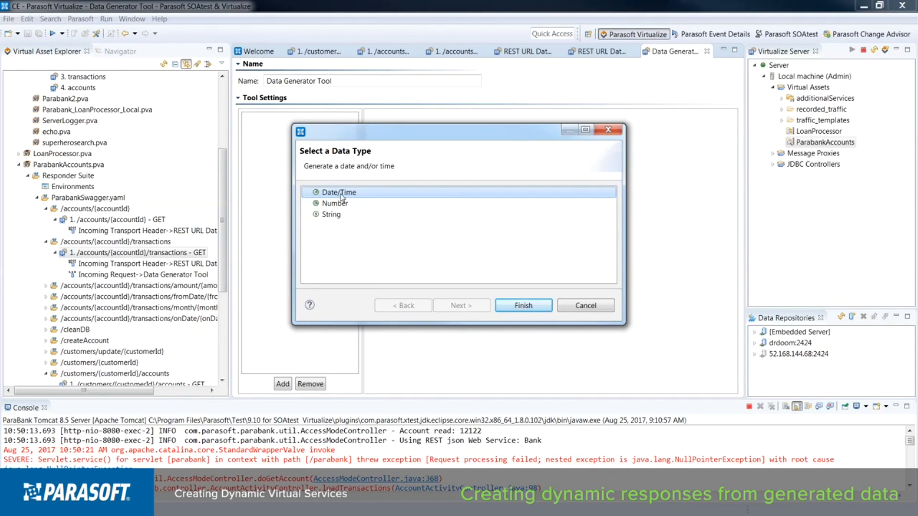
{"action": "left_click", "coordinate": [522, 305]}
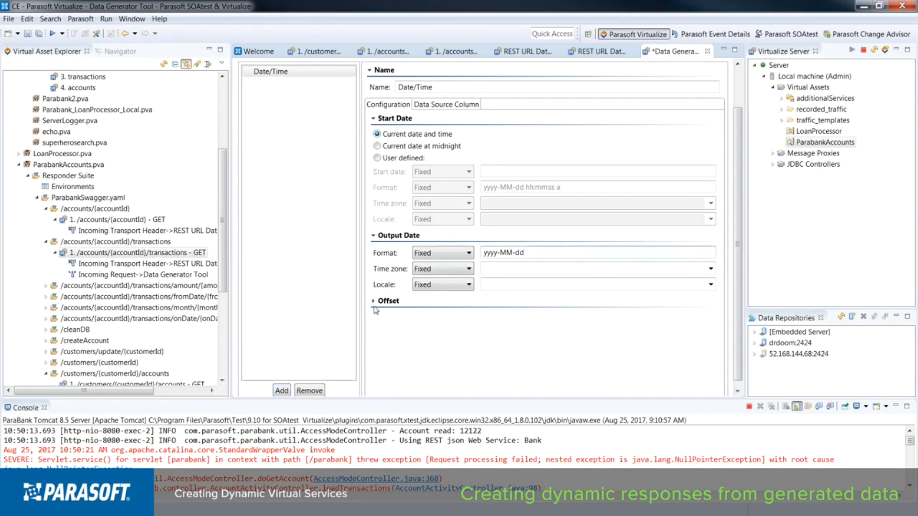
Step: Set the Date/Time generator's day offset to -2
{"action": "left_click", "coordinate": [388, 300]}
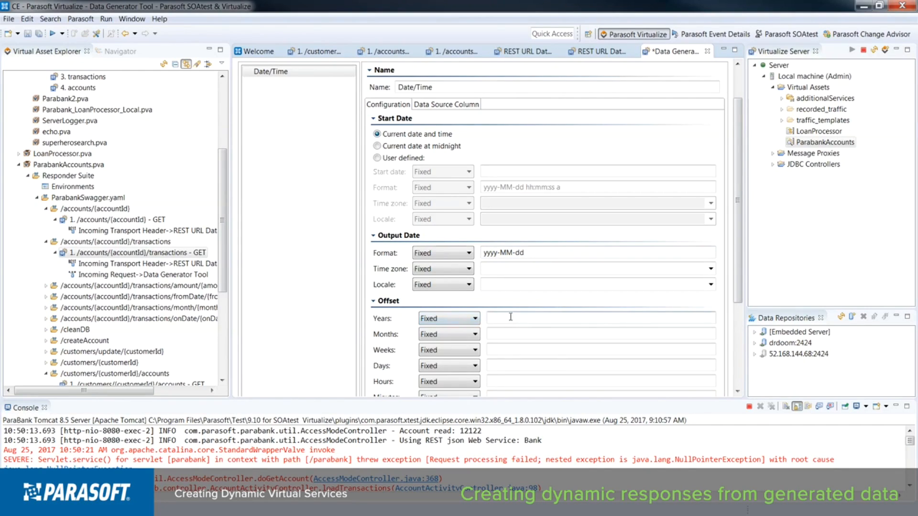
{"action": "mouse_move", "coordinate": [745, 291]}
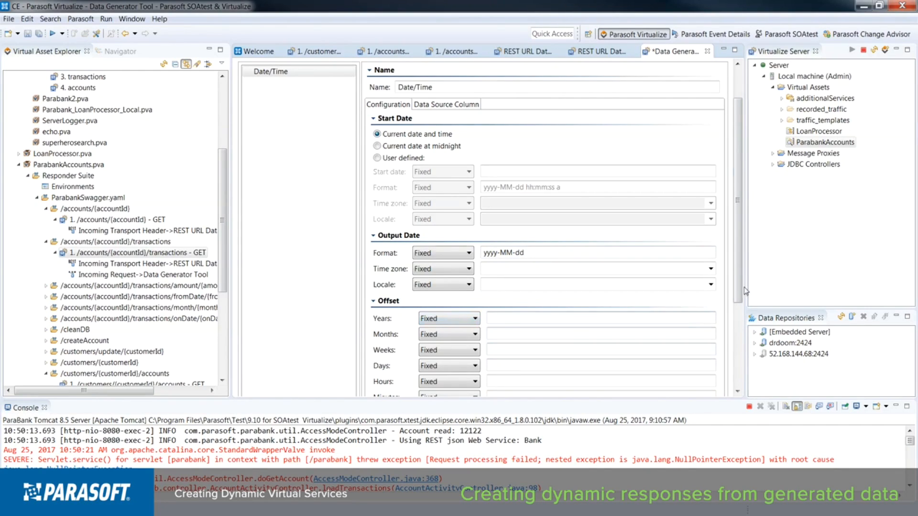
{"action": "scroll", "scroll_direction": "down", "scroll_amount": 3}
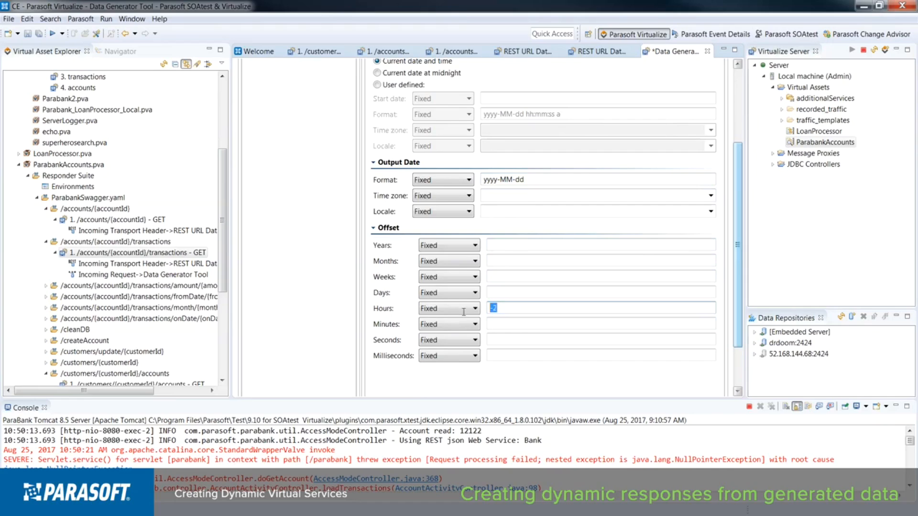
{"action": "left_click", "coordinate": [600, 292]}
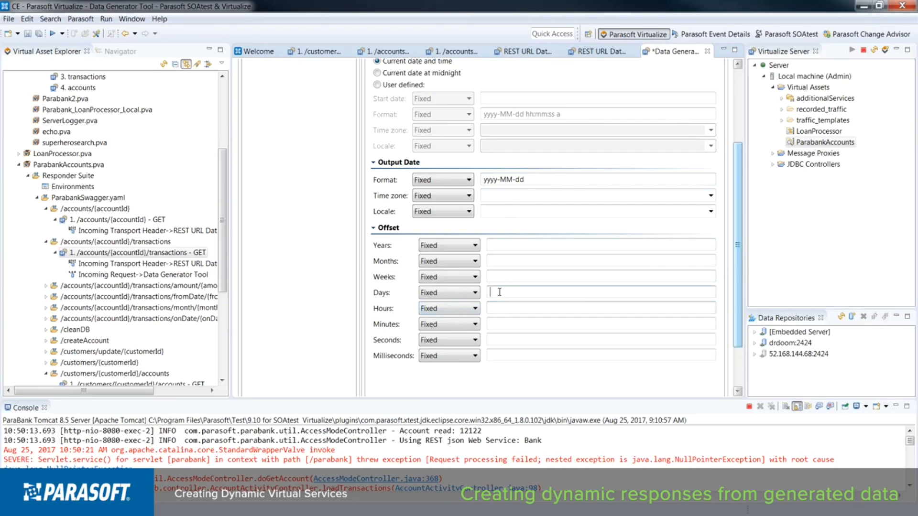
{"action": "type", "text": "-2"}
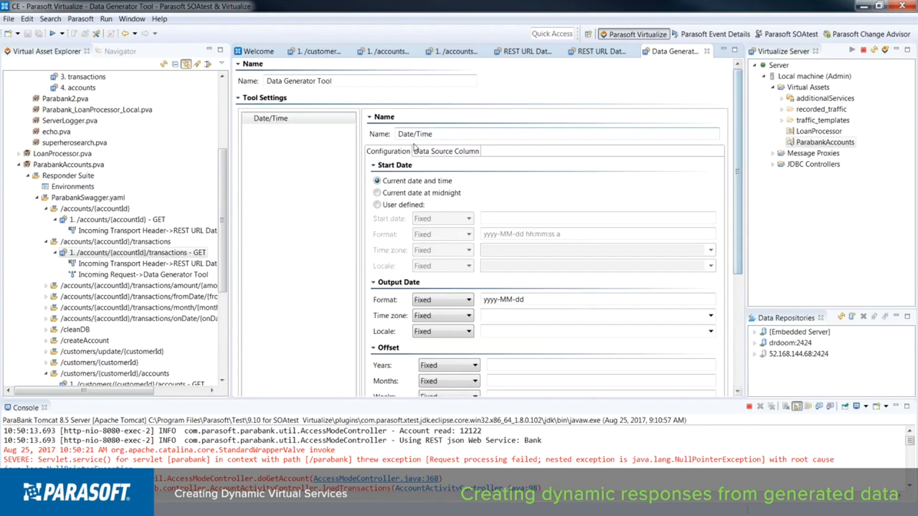
Step: Begin naming the Date/Time generator's custom data source column genDate
{"action": "left_click", "coordinate": [445, 151]}
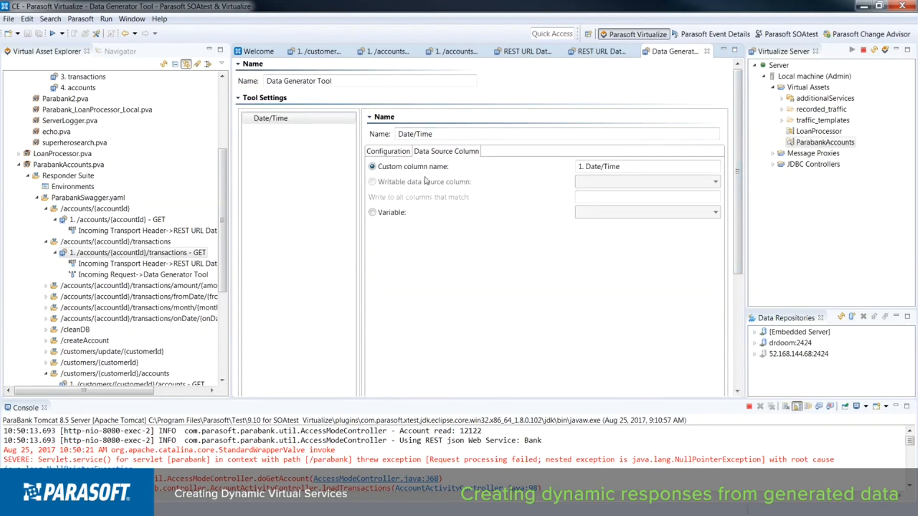
{"action": "type", "text": "ge"}
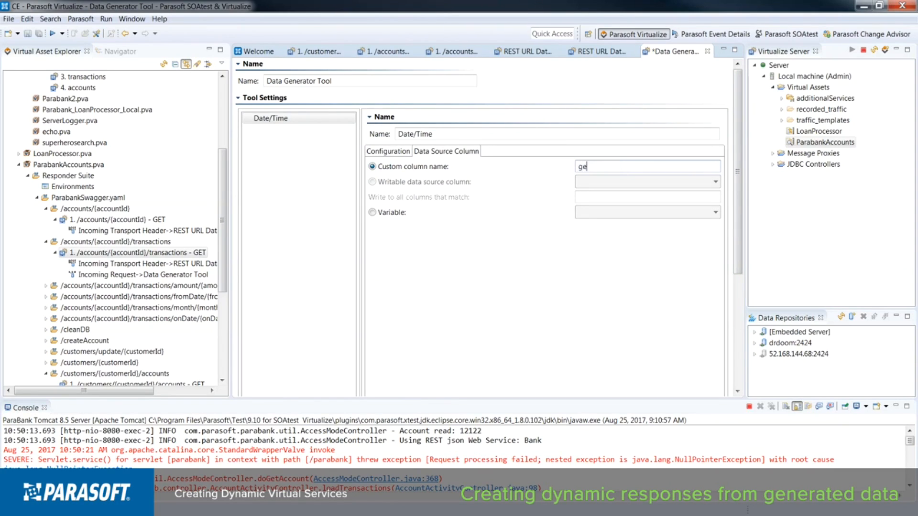
Step: Finish the genDate column name, parameterize the transaction date with genDate, and save
{"action": "type", "text": "nDate"}
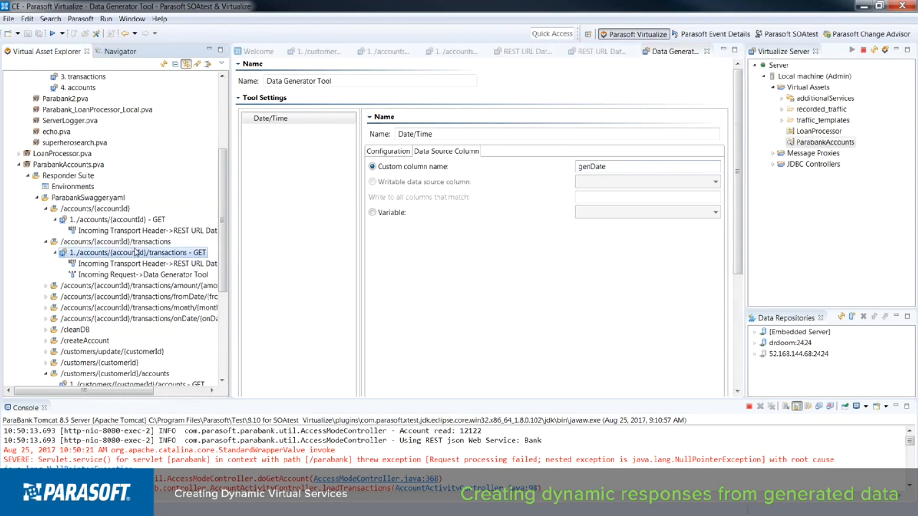
{"action": "left_click", "coordinate": [414, 224]}
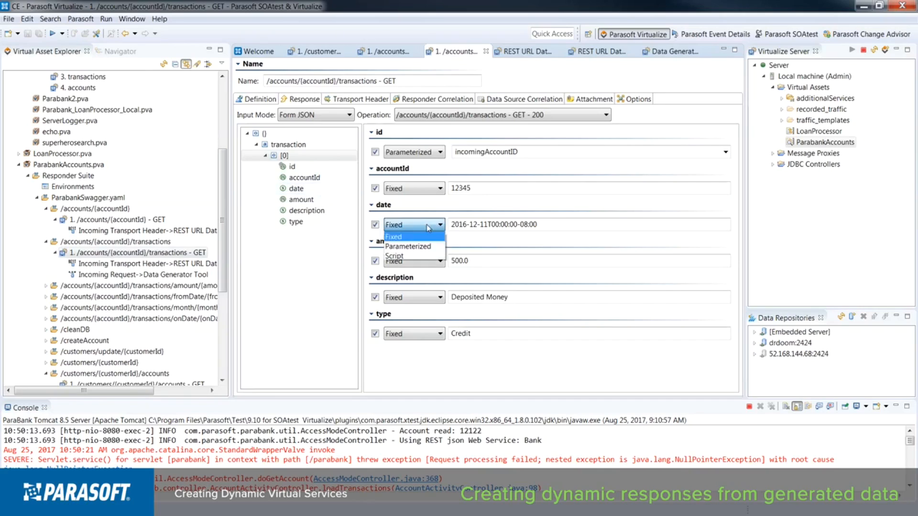
{"action": "mouse_move", "coordinate": [408, 246]}
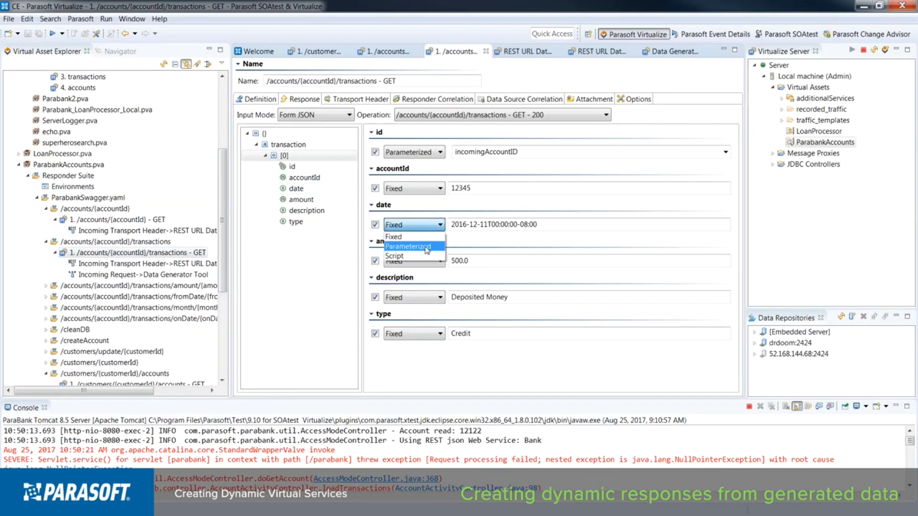
{"action": "left_click", "coordinate": [407, 247]}
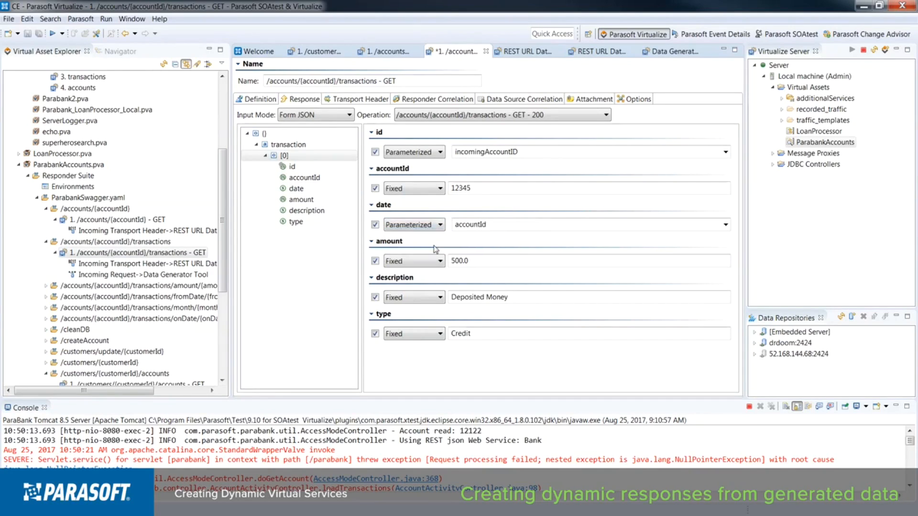
{"action": "left_click", "coordinate": [724, 224]}
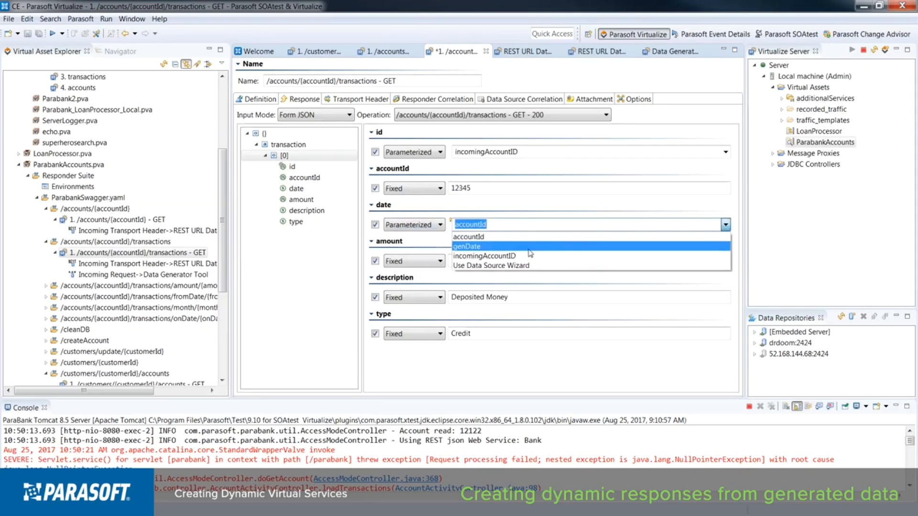
{"action": "left_click", "coordinate": [466, 245]}
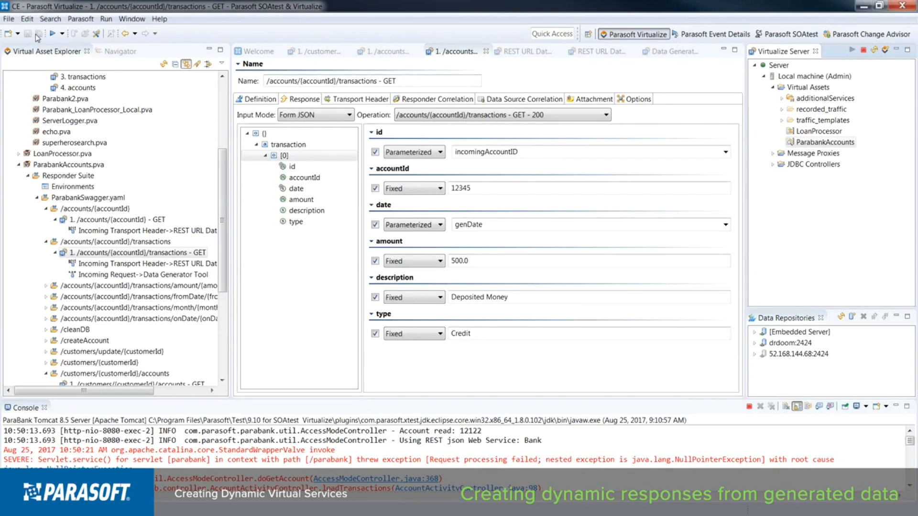
{"action": "left_click", "coordinate": [711, 34]}
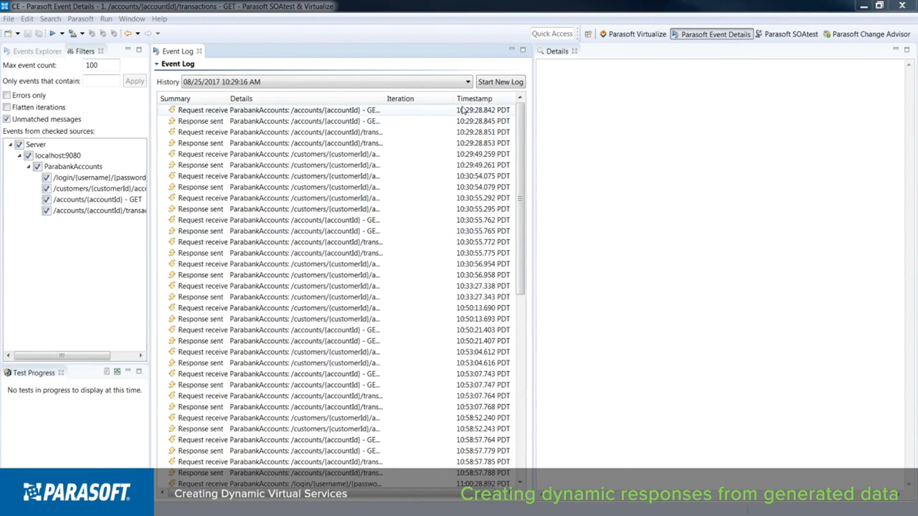
{"action": "left_click", "coordinate": [500, 82]}
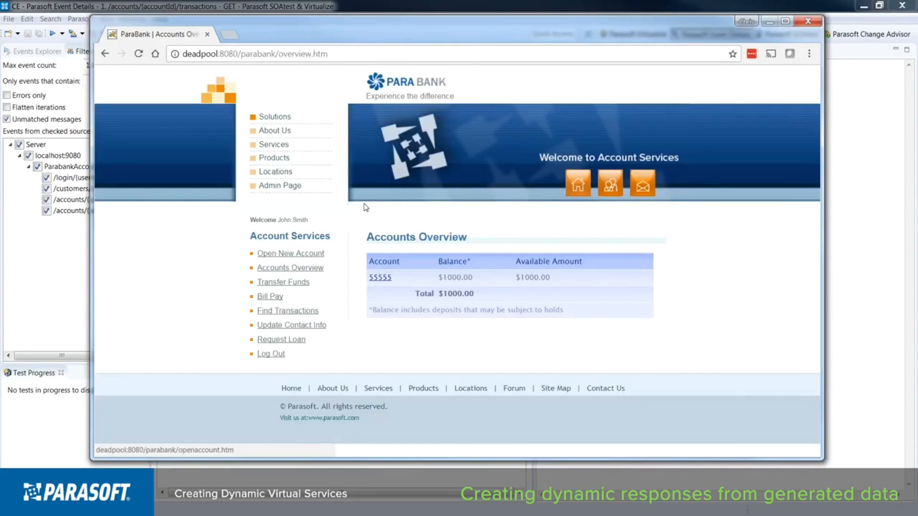
Step: Open account 55555's activity and highlight the generated deposit date 08-23-2017
{"action": "left_click", "coordinate": [380, 276]}
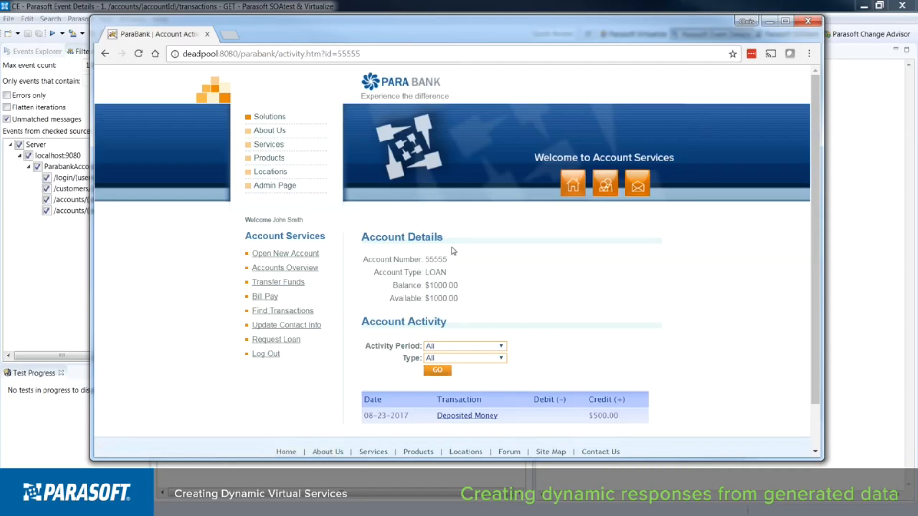
{"action": "mouse_move", "coordinate": [411, 422]}
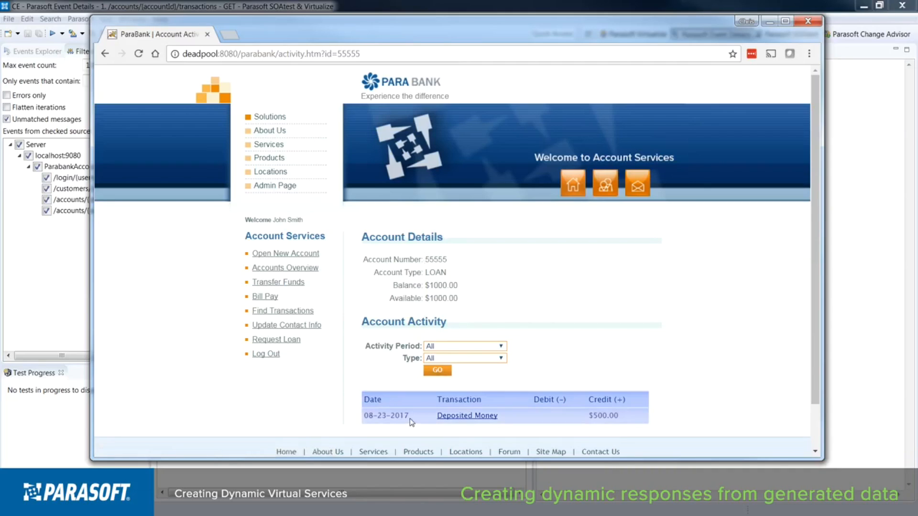
{"action": "double_click", "coordinate": [385, 415]}
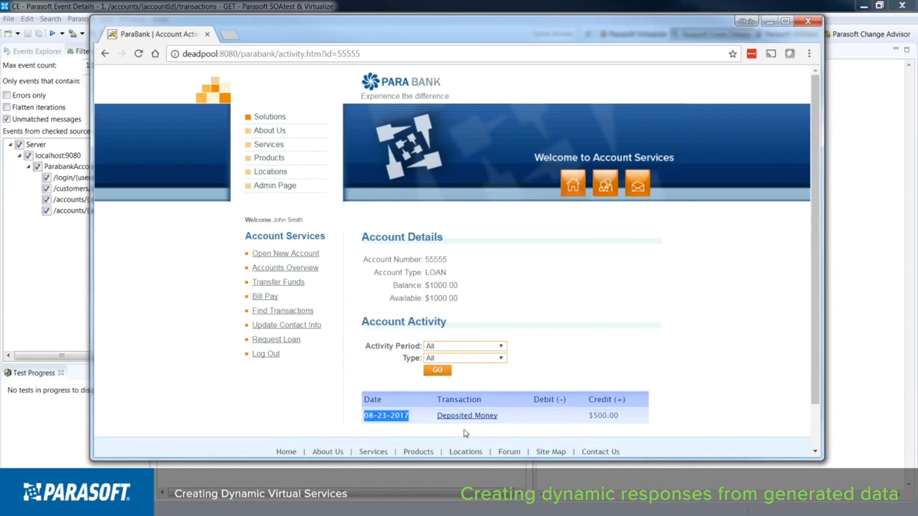